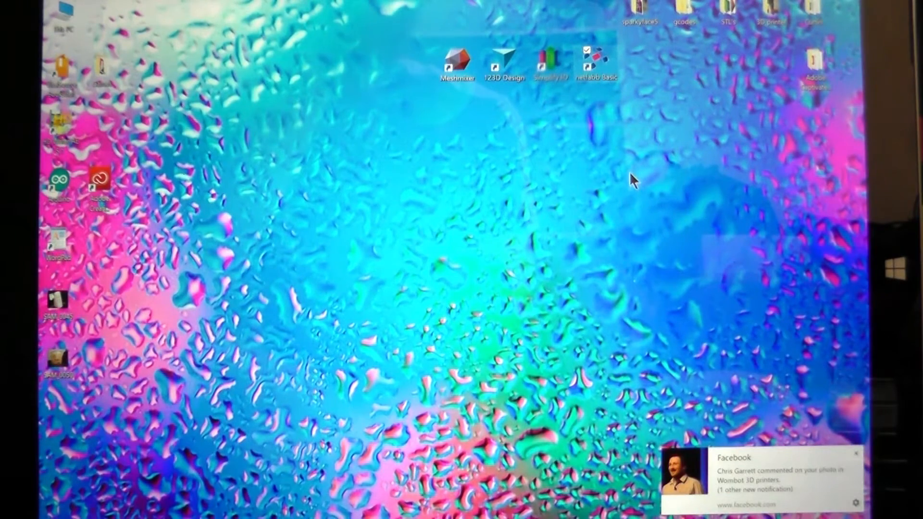
mouse_move(638, 186)
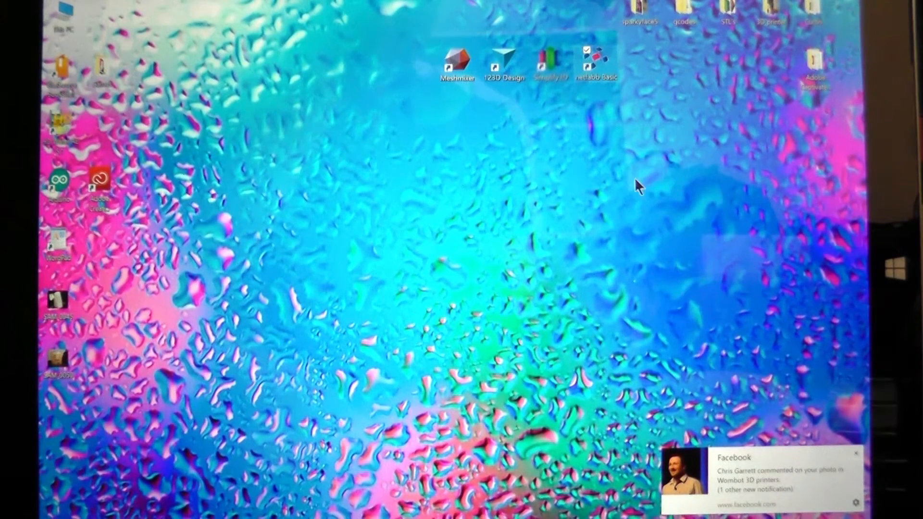
mouse_move(593, 152)
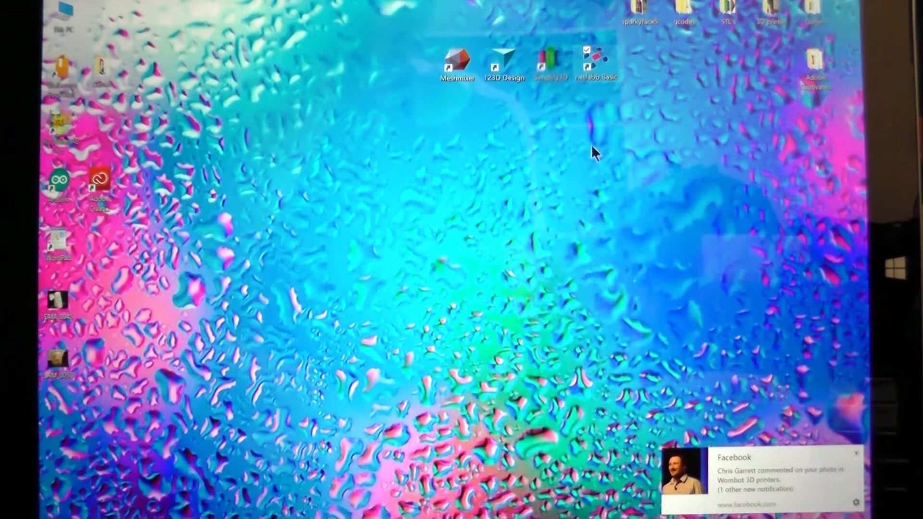
mouse_move(613, 117)
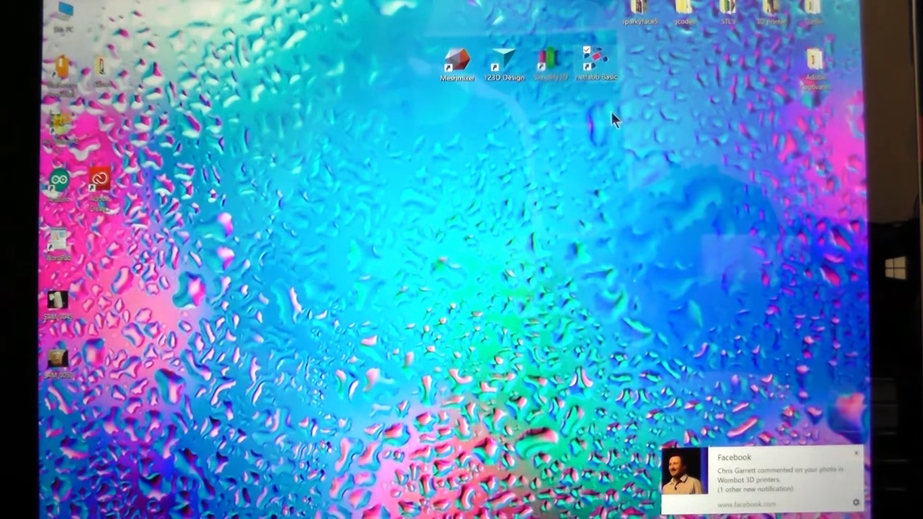
mouse_move(604, 89)
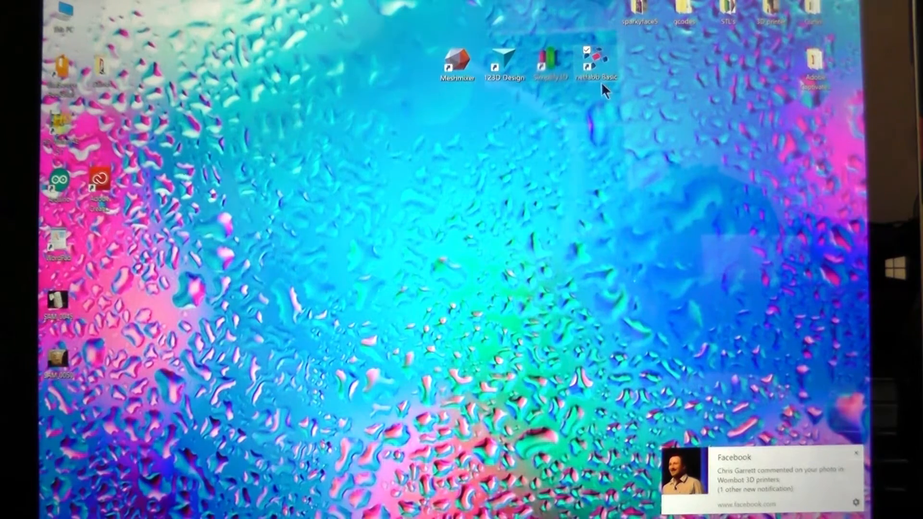
mouse_move(468, 170)
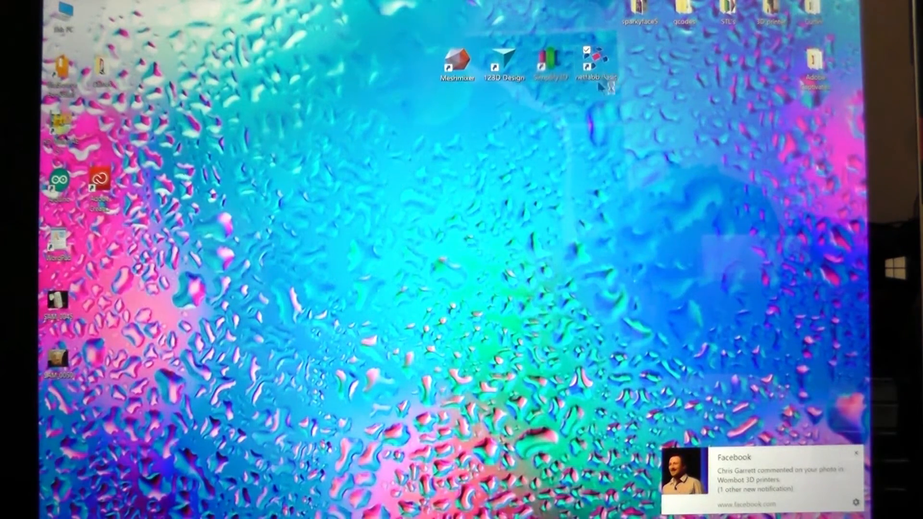
Launch netfabb Basic from its desktop shortcut into an empty workspace
double_click(602, 62)
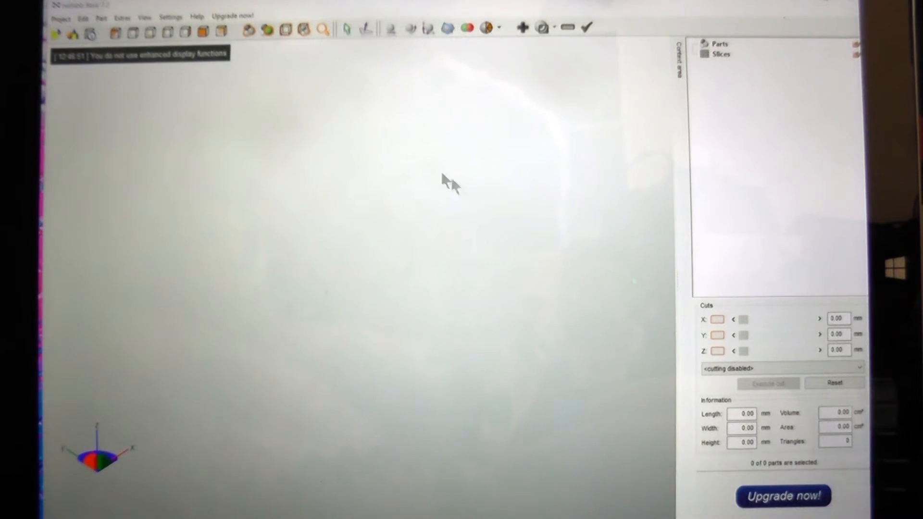
Load the BL1_Loot_Chest_Body model via Project > Open as a single part
left_click(60, 17)
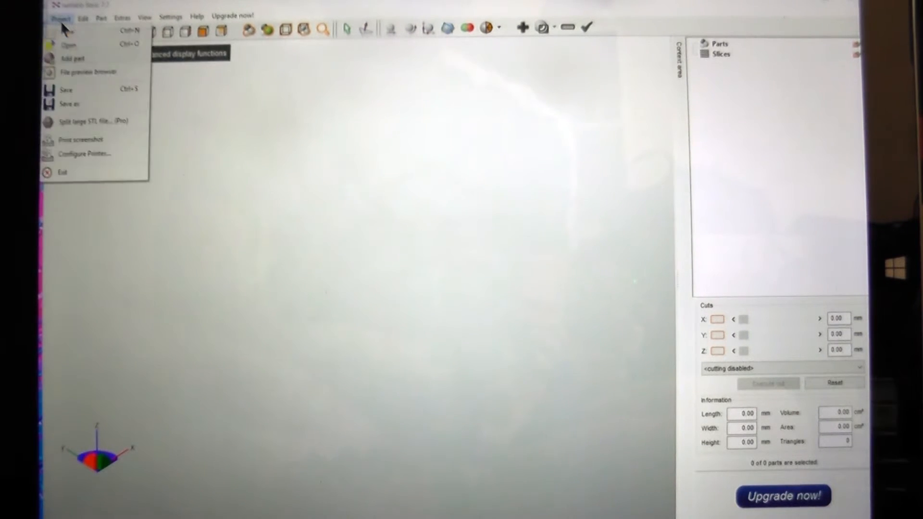
mouse_move(71, 44)
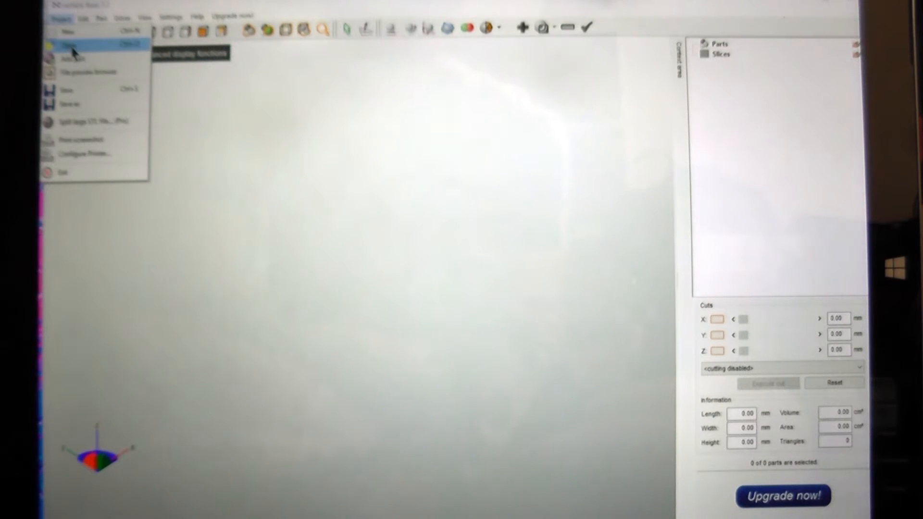
left_click(70, 44)
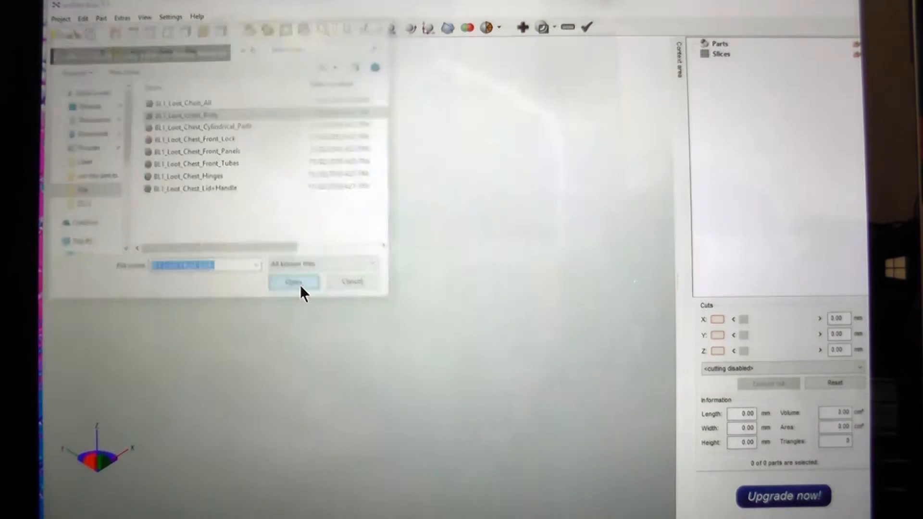
left_click(293, 282)
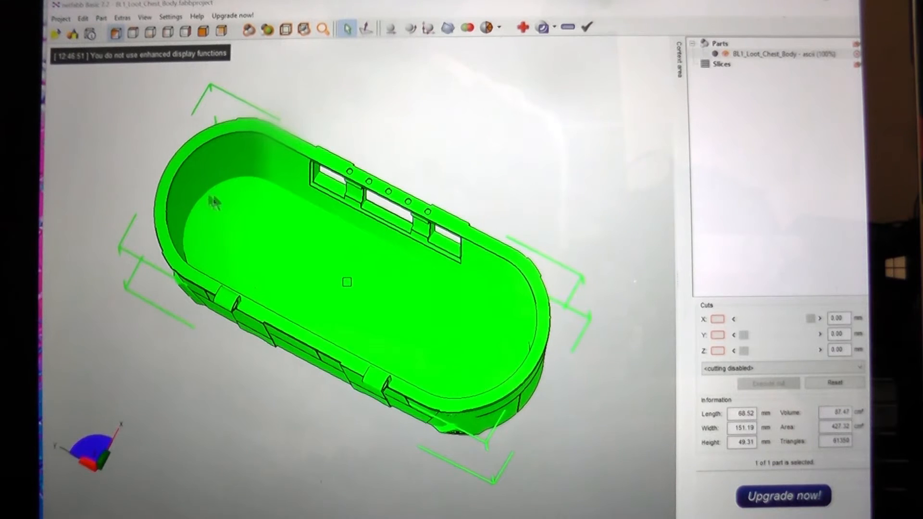
mouse_move(694, 338)
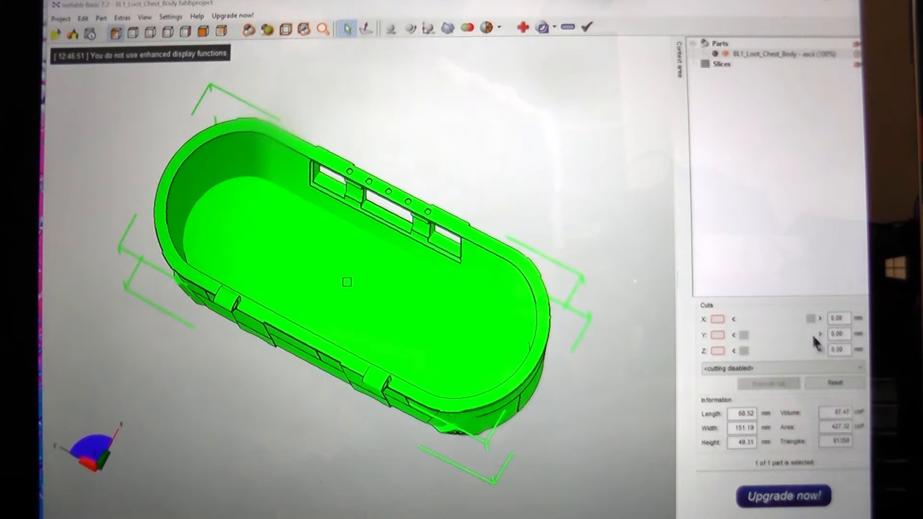
Enable an X cut at about -104.40 mm lengthwise through the chest and execute it
left_click(814, 319)
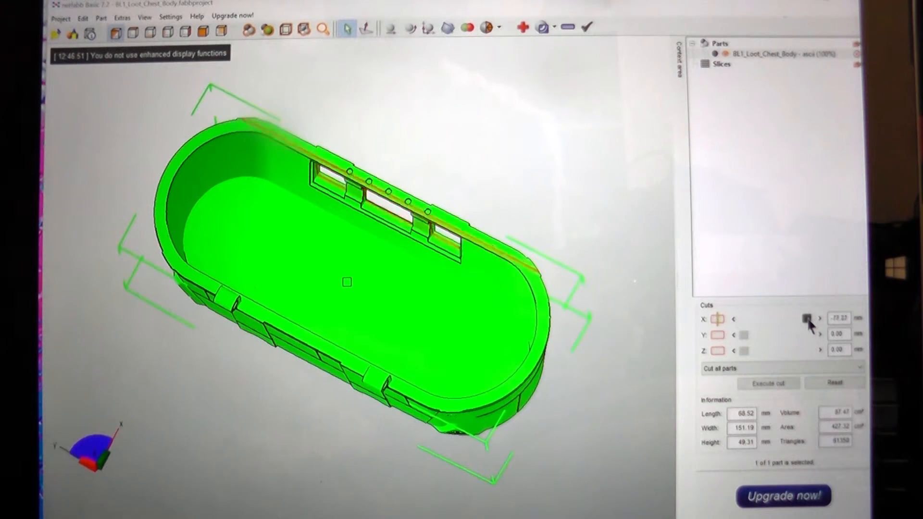
left_click(790, 318)
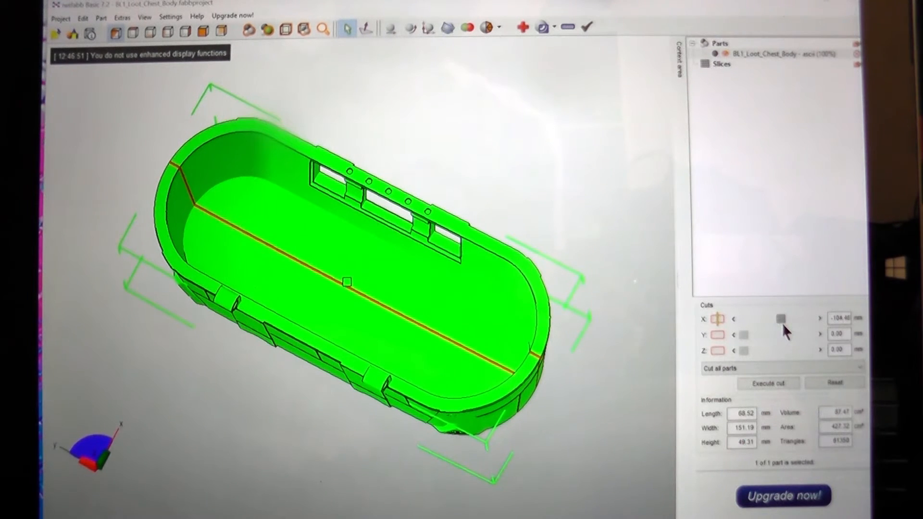
mouse_move(729, 336)
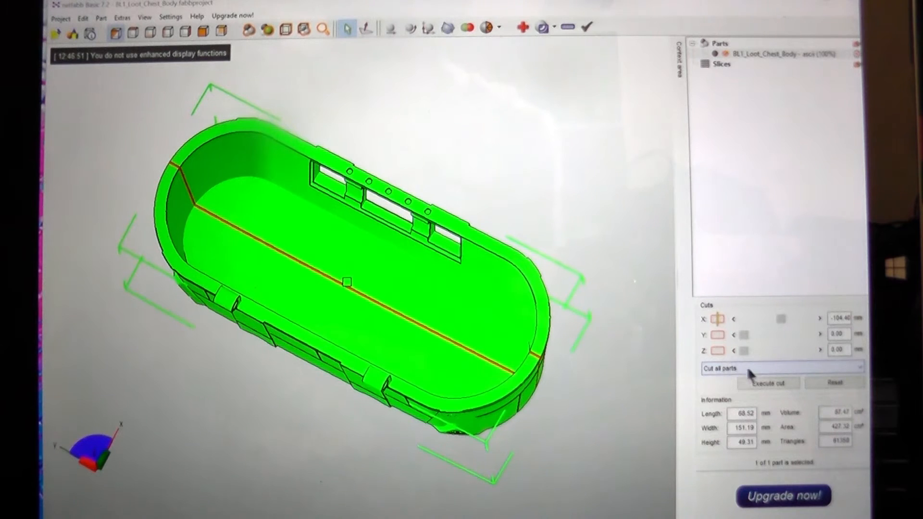
mouse_move(768, 383)
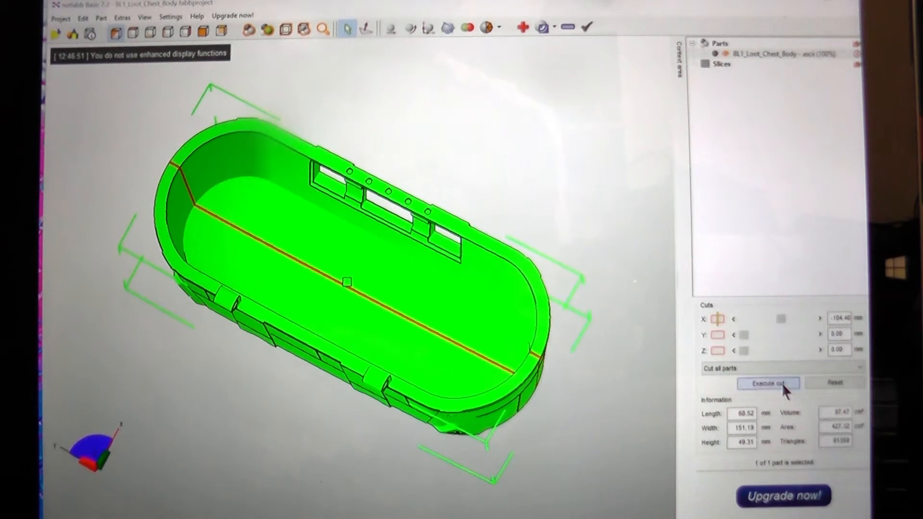
left_click(768, 384)
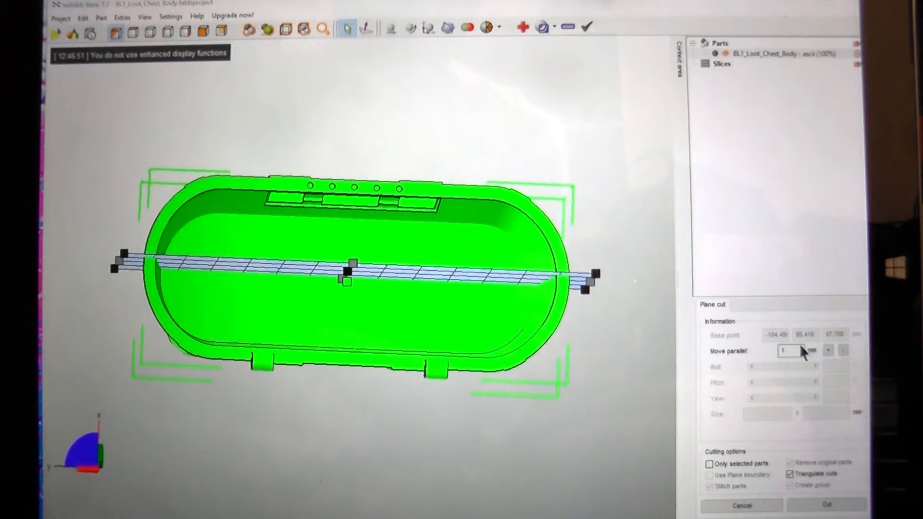
Nudge the plane parallel in steps, then by 0.5 mm, and cut the body into two halves
left_click(827, 350)
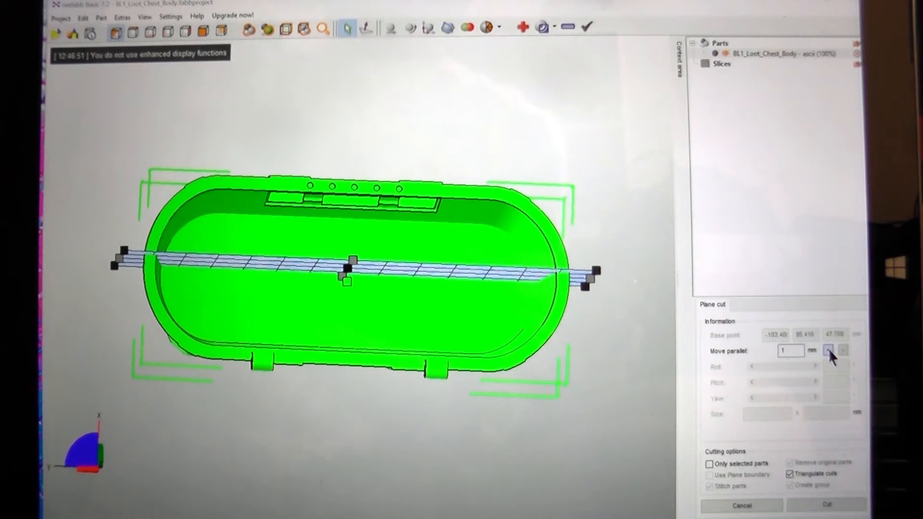
left_click(842, 350)
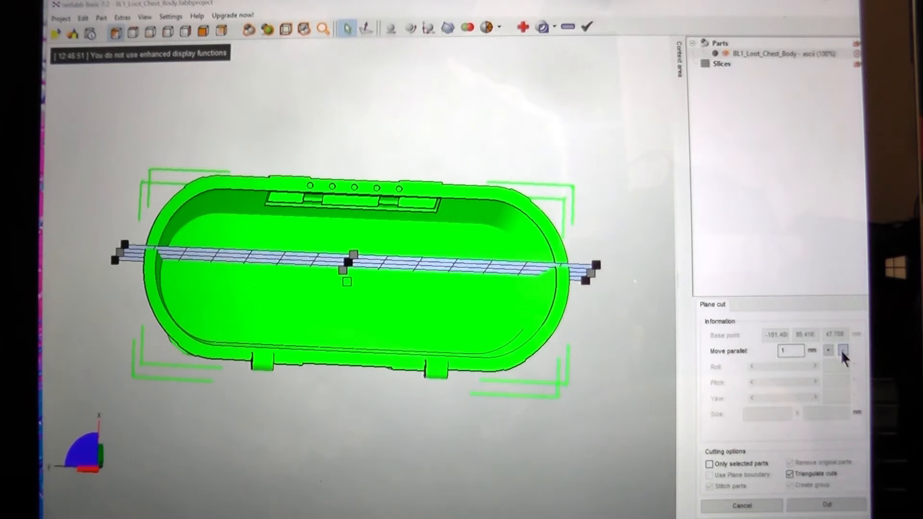
left_click(842, 349)
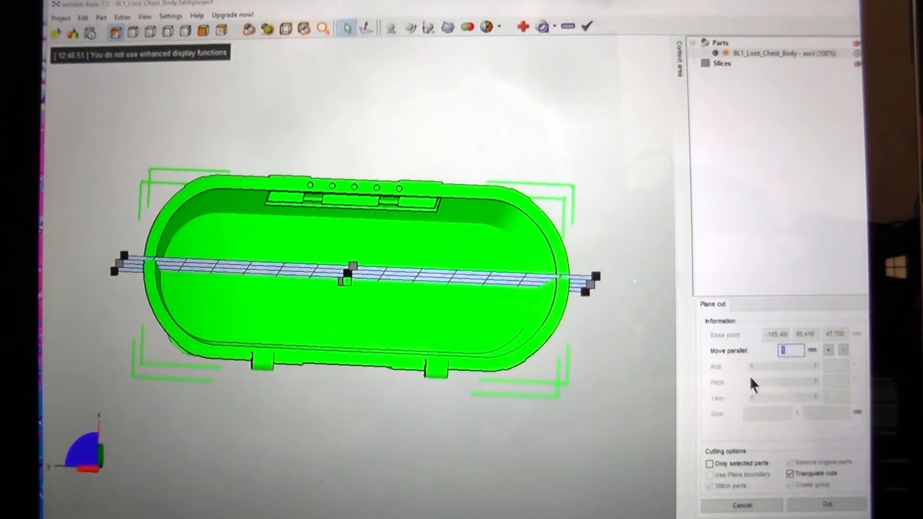
type("0.5")
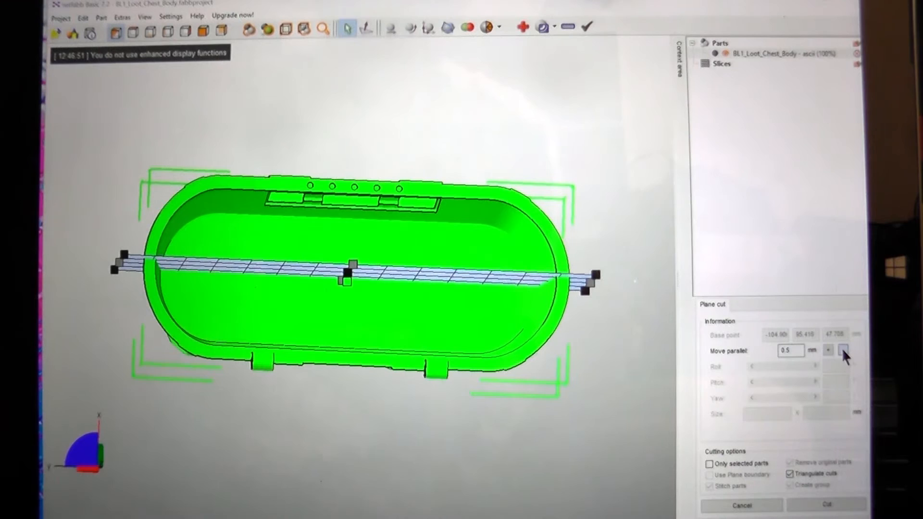
left_click(843, 350)
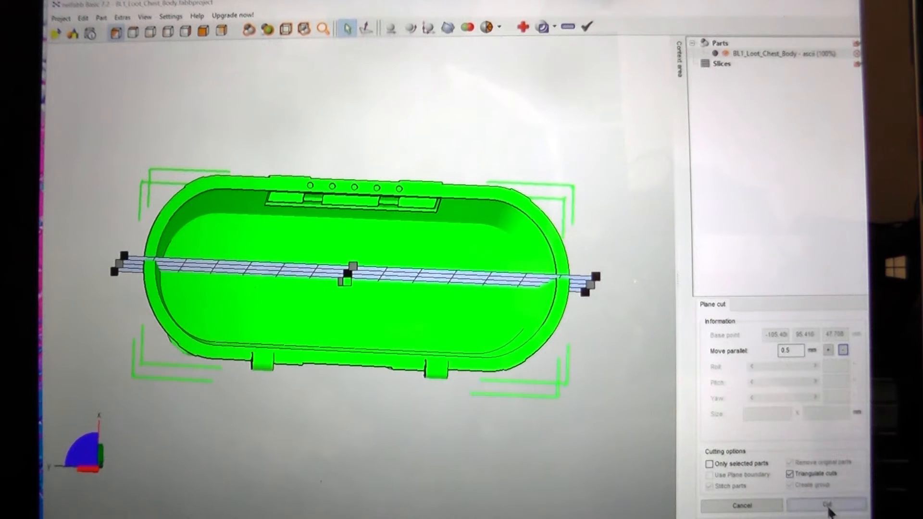
left_click(826, 505)
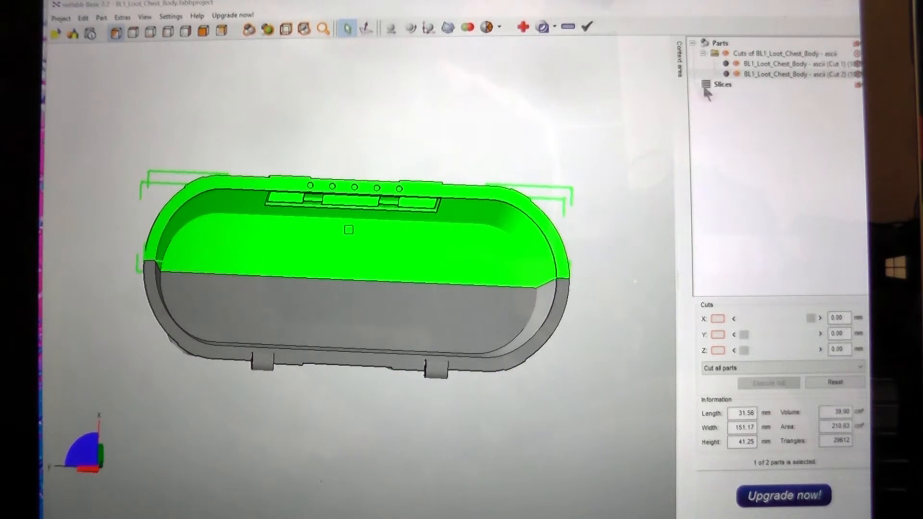
left_click(788, 64)
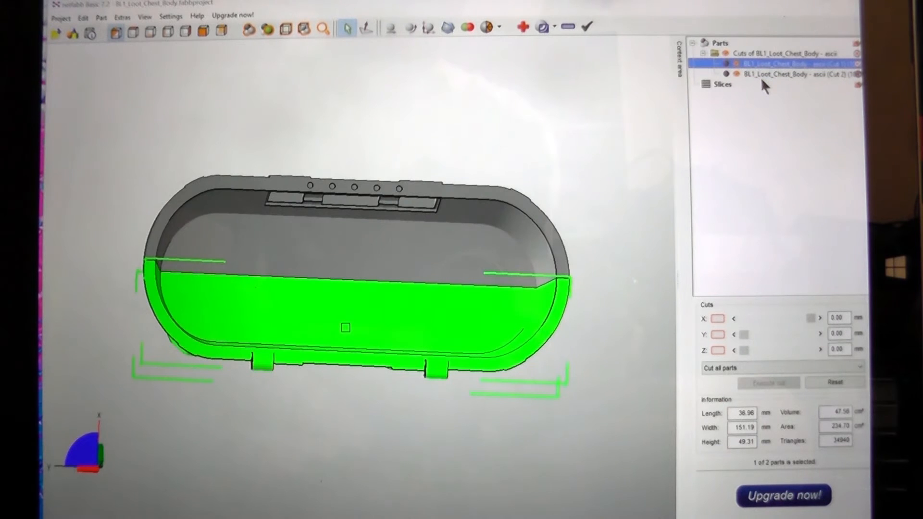
left_click(795, 74)
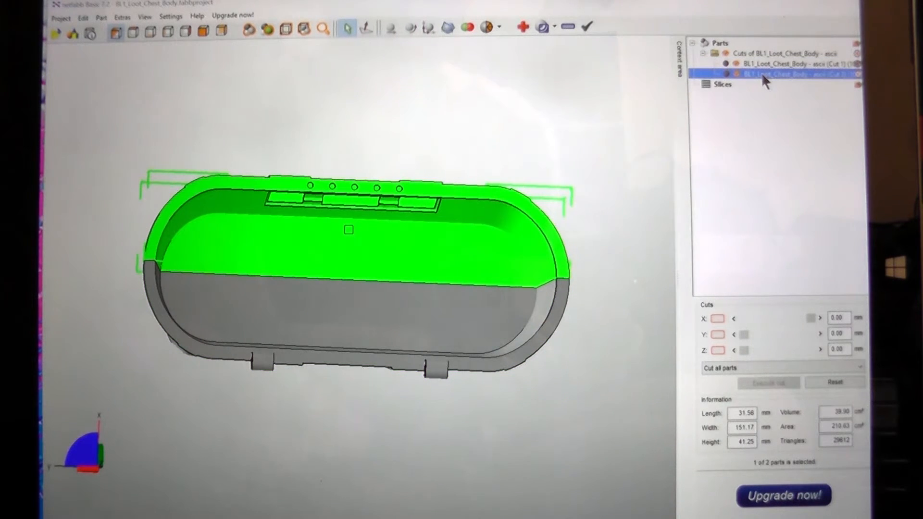
left_click(795, 63)
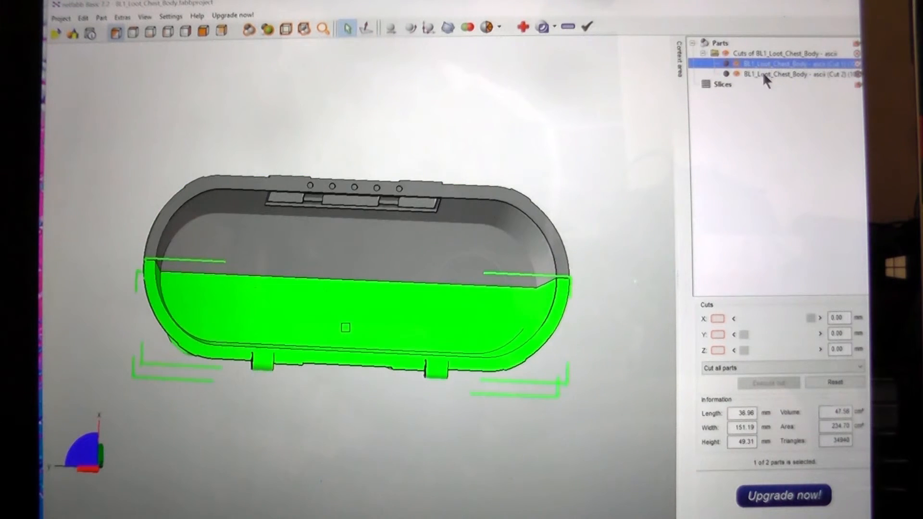
mouse_move(591, 150)
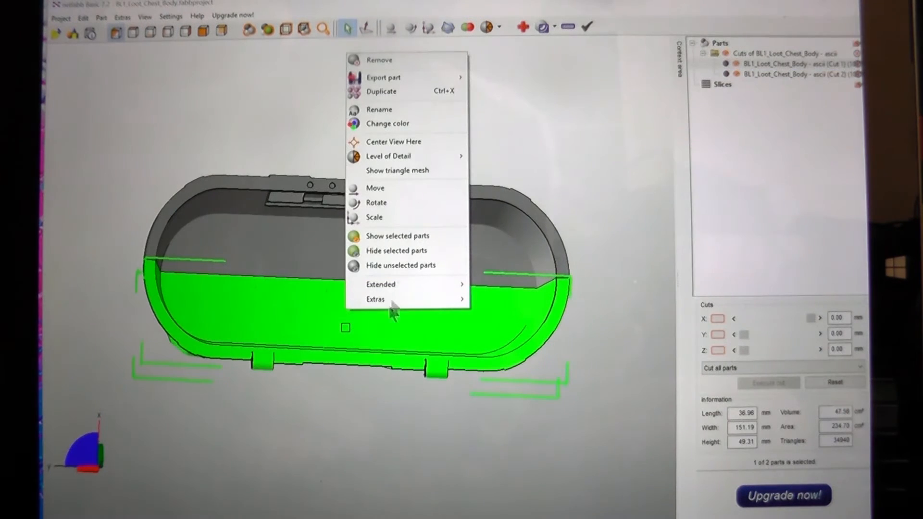
mouse_move(379, 322)
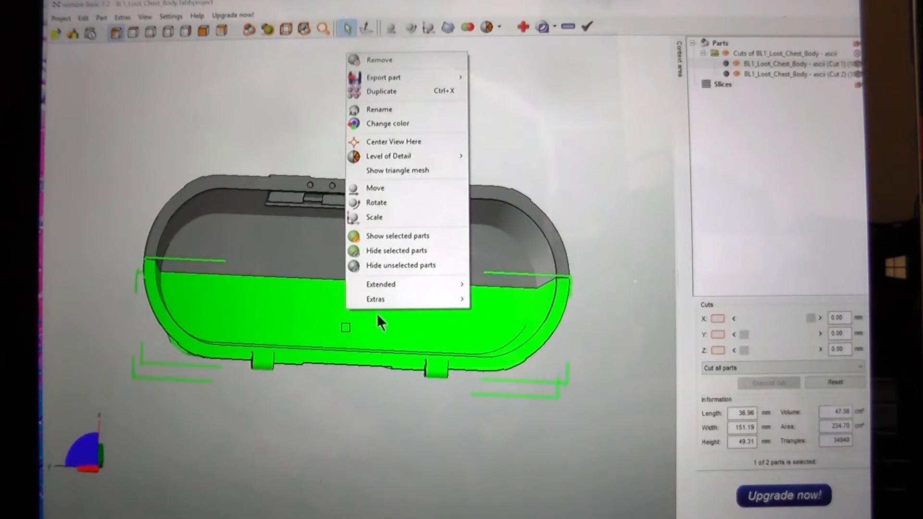
Rename the first cut half to 'chest back'
left_click(379, 109)
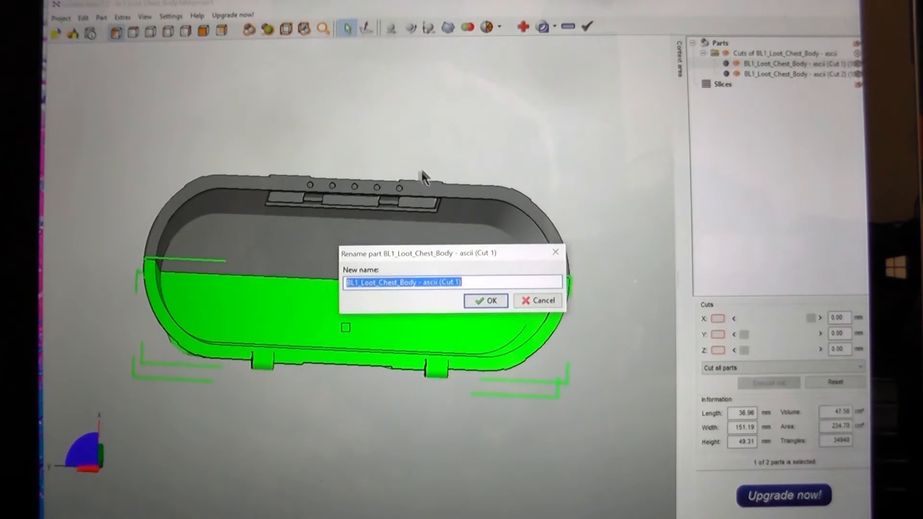
mouse_move(417, 178)
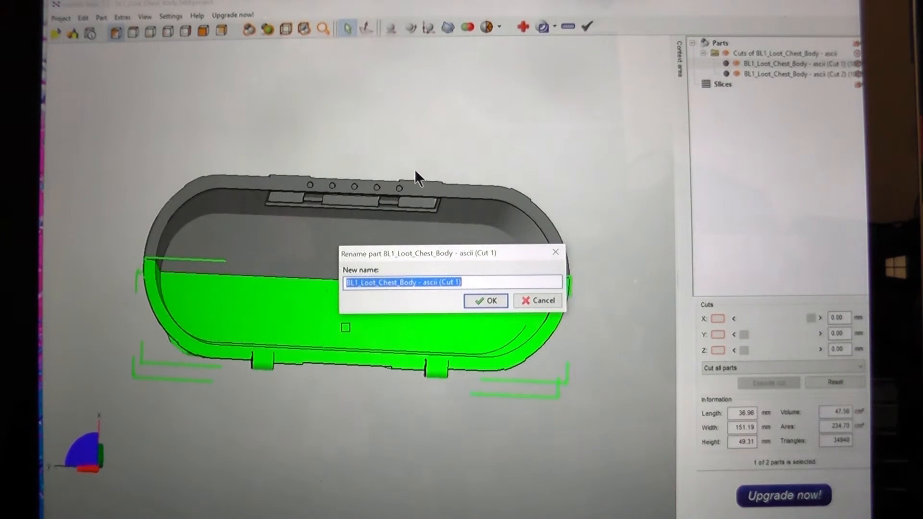
type("ch")
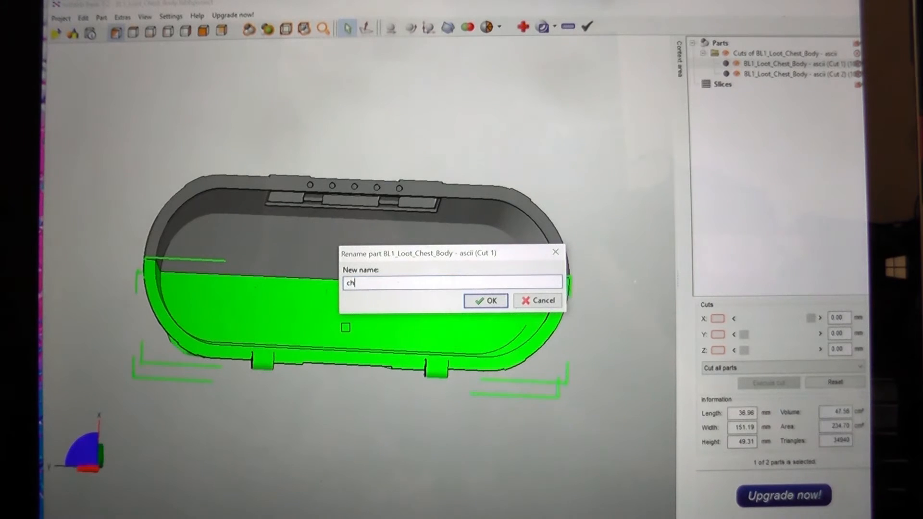
type("est")
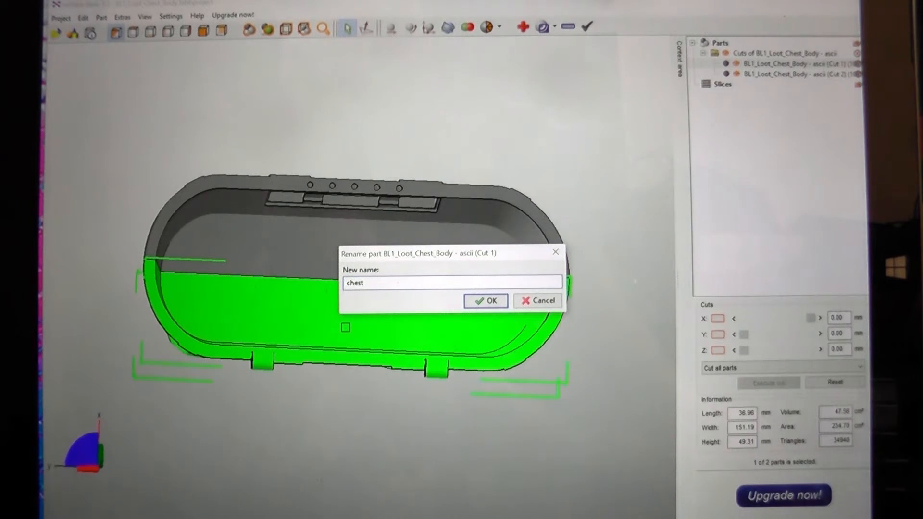
type("b")
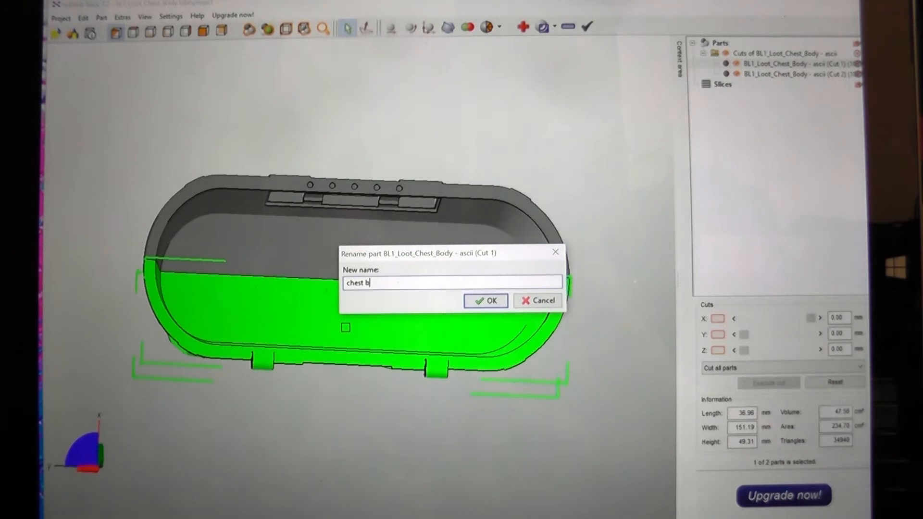
type("ck")
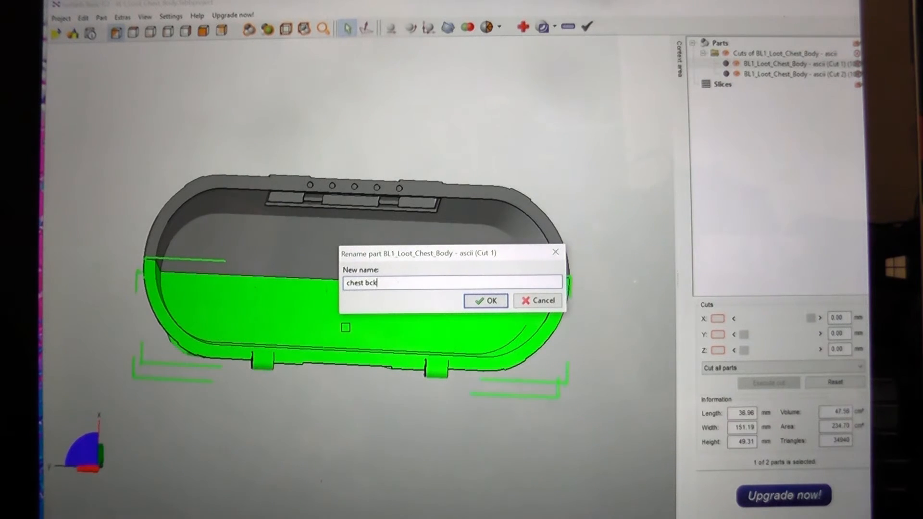
type("c")
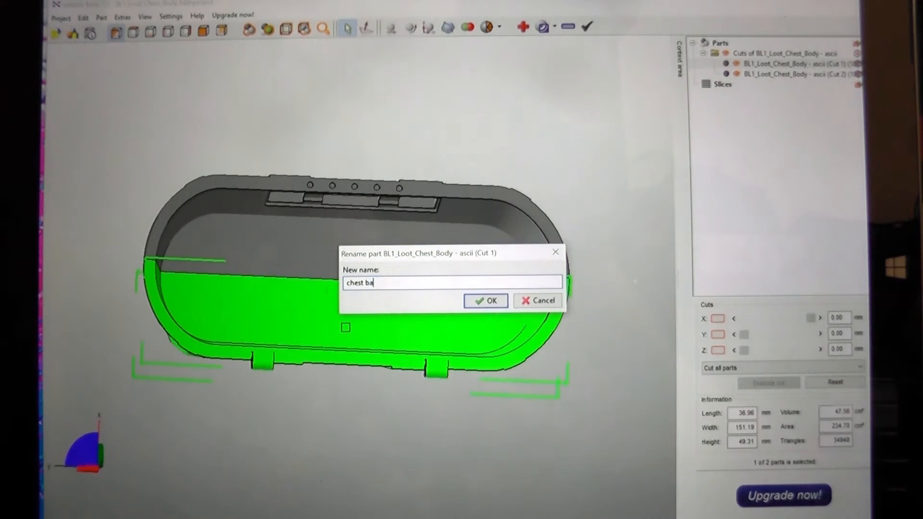
left_click(484, 301)
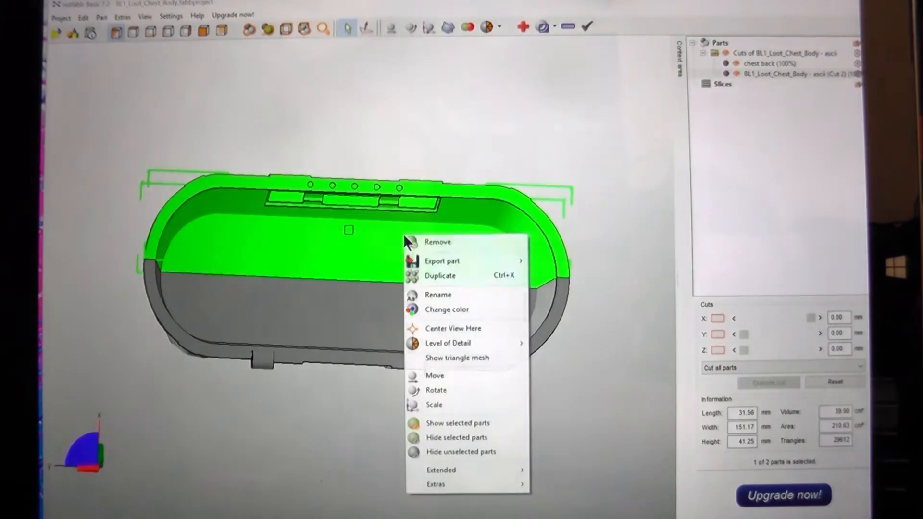
Rename the second cut half to 'chest front' and select it in the parts list
left_click(438, 294)
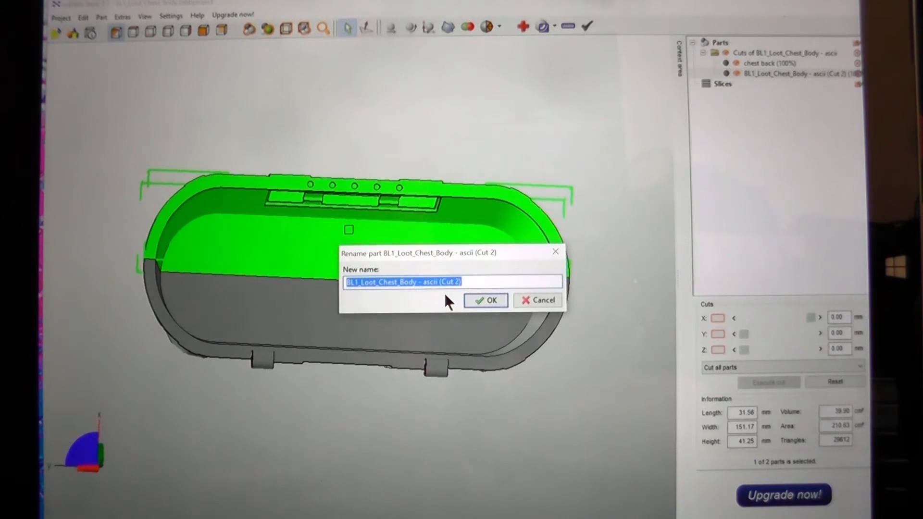
type("chest f")
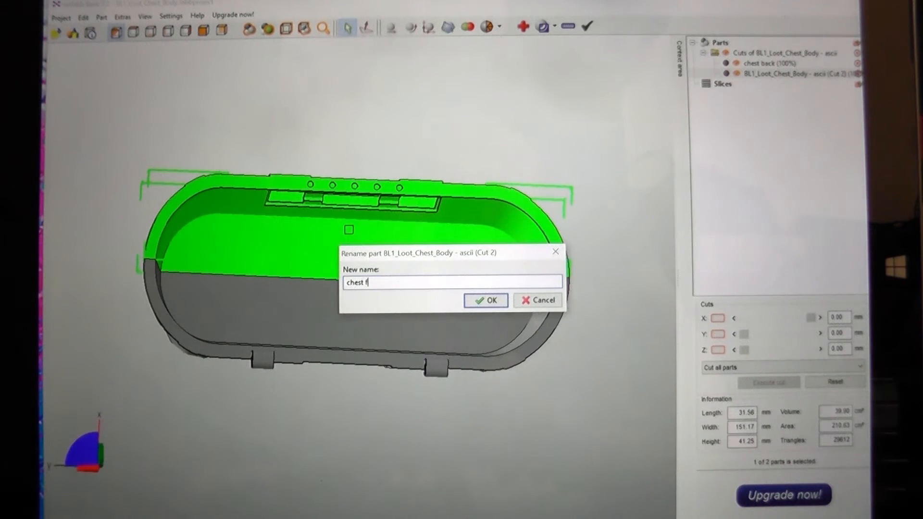
type("ront")
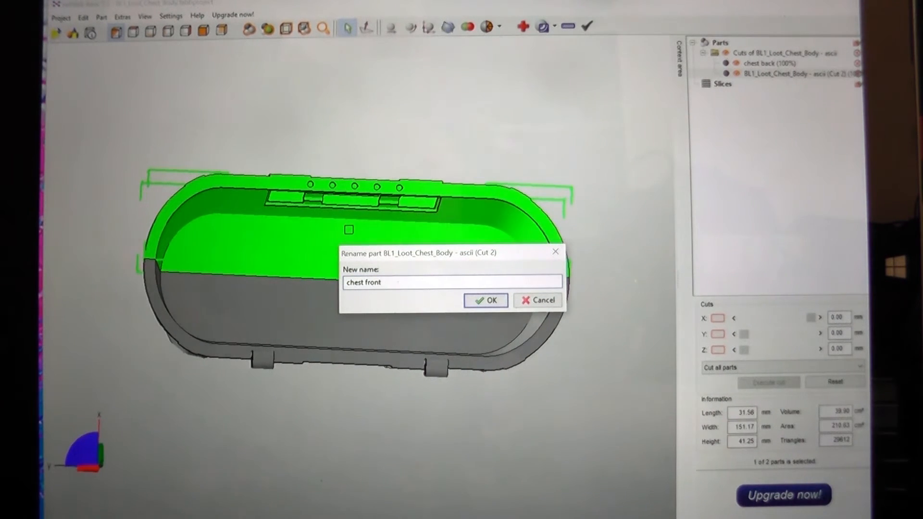
left_click(485, 300)
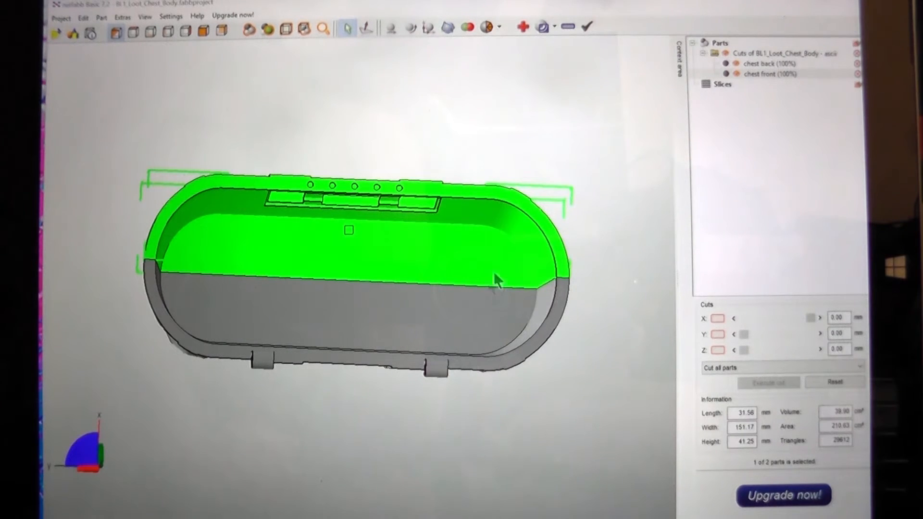
mouse_move(780, 45)
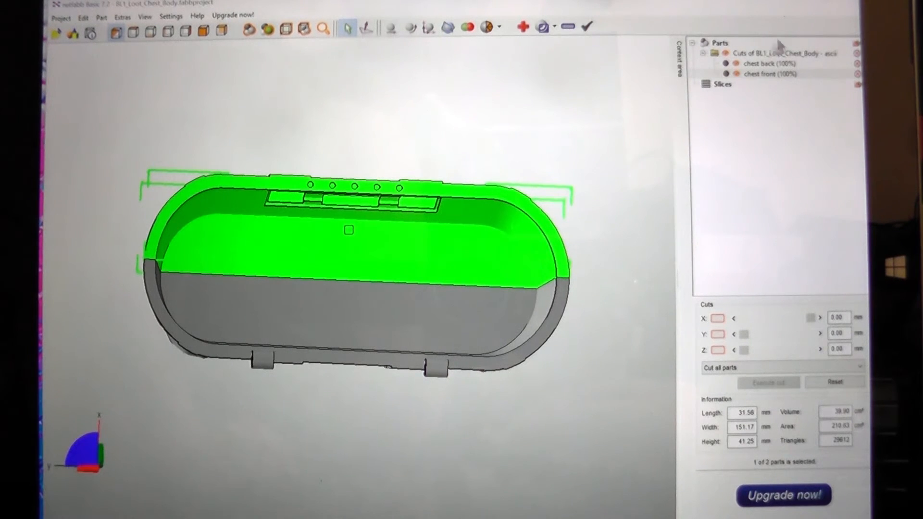
left_click(768, 74)
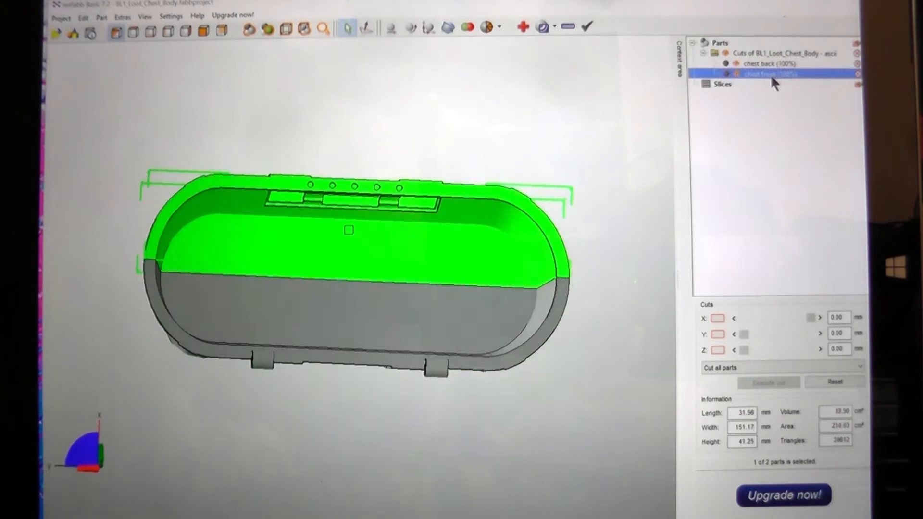
right_click(760, 73)
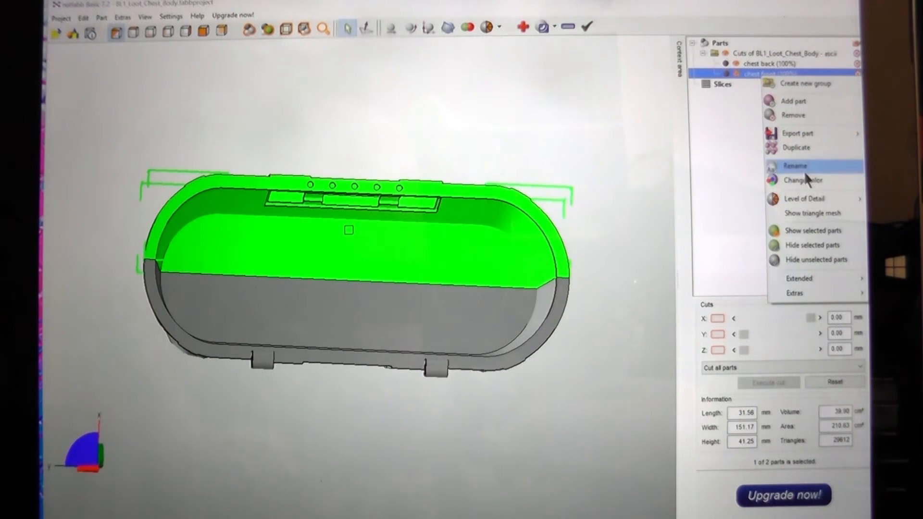
Set the Y cut plane to about 91 mm and limit cutting to only selected parts
left_click(729, 147)
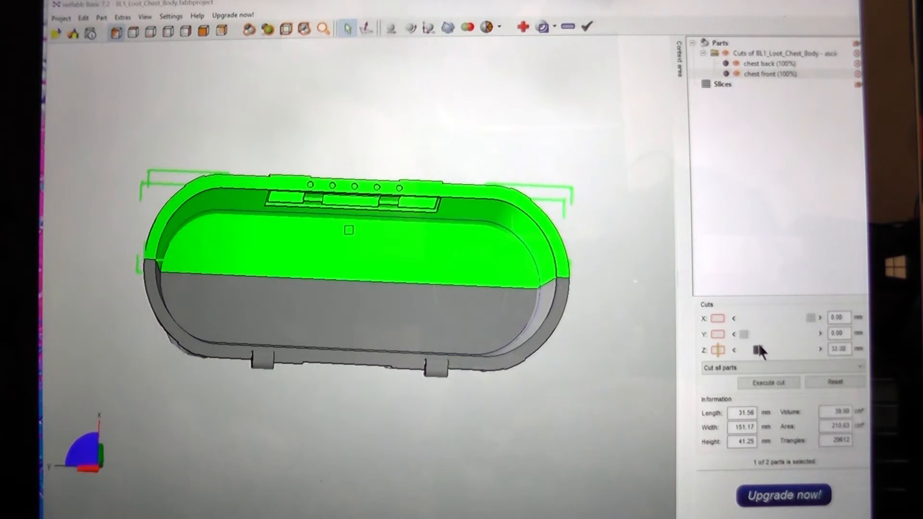
left_click(732, 349)
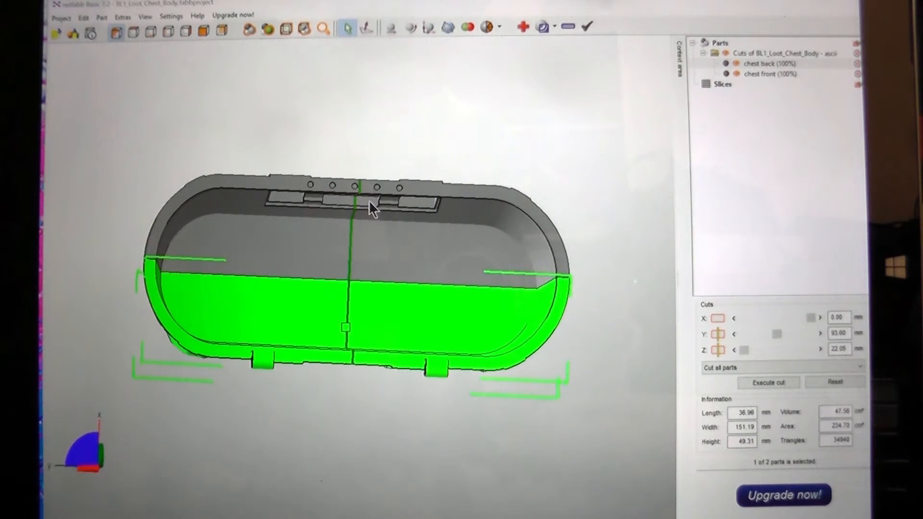
mouse_move(347, 297)
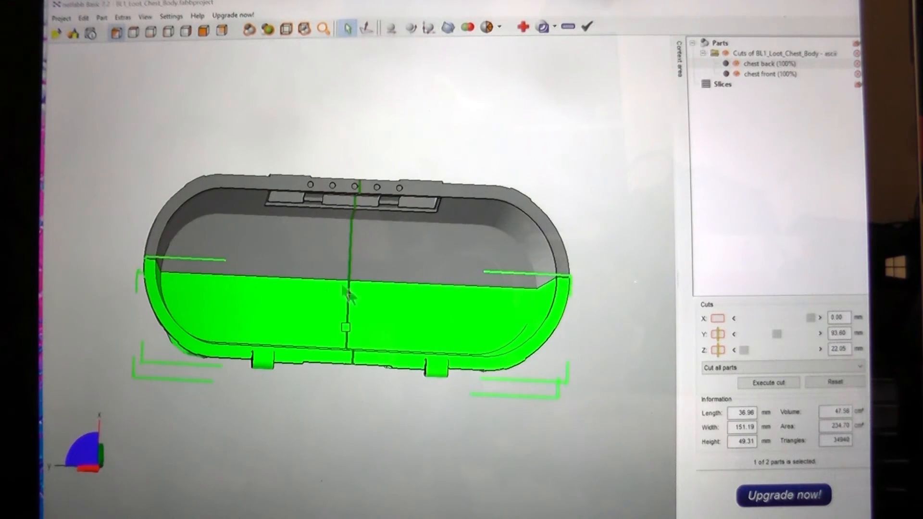
mouse_move(471, 297)
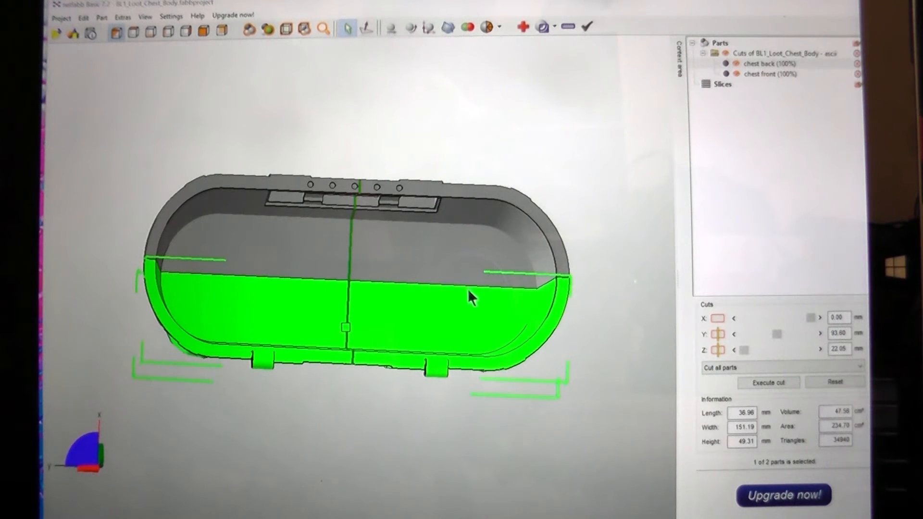
mouse_move(757, 329)
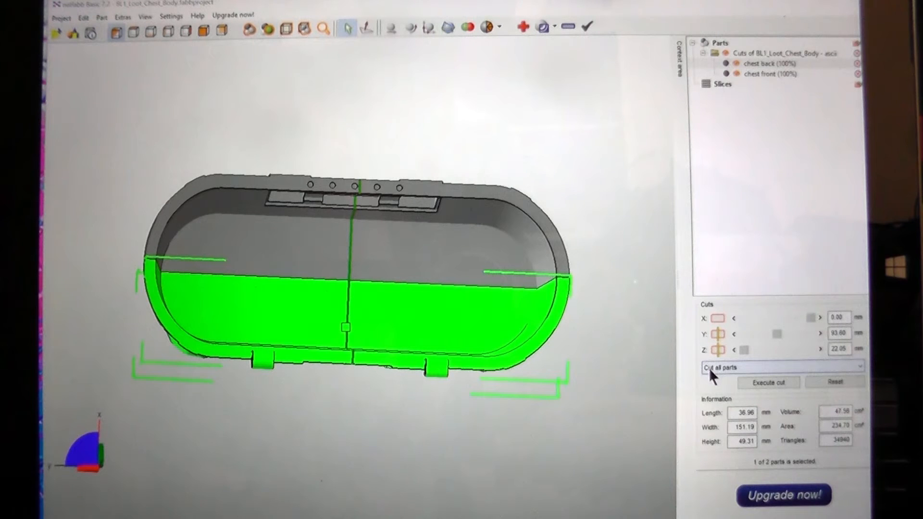
left_click(783, 366)
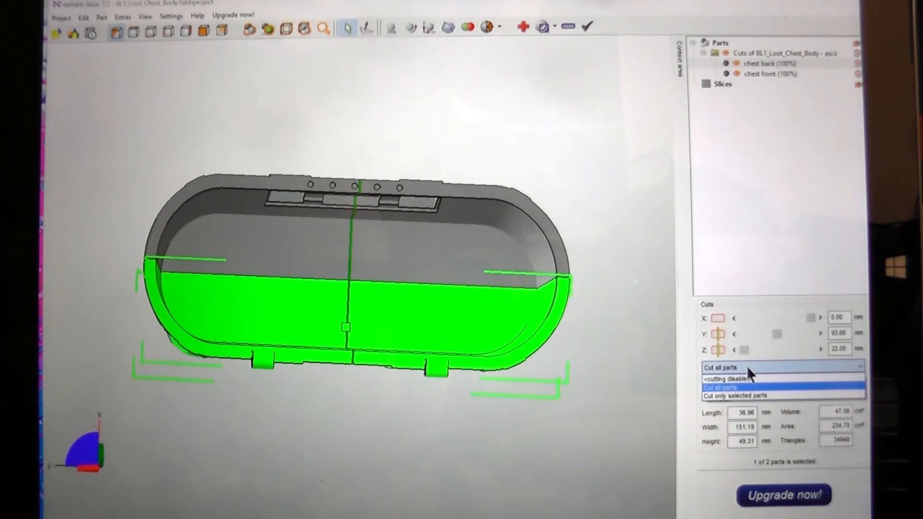
left_click(729, 395)
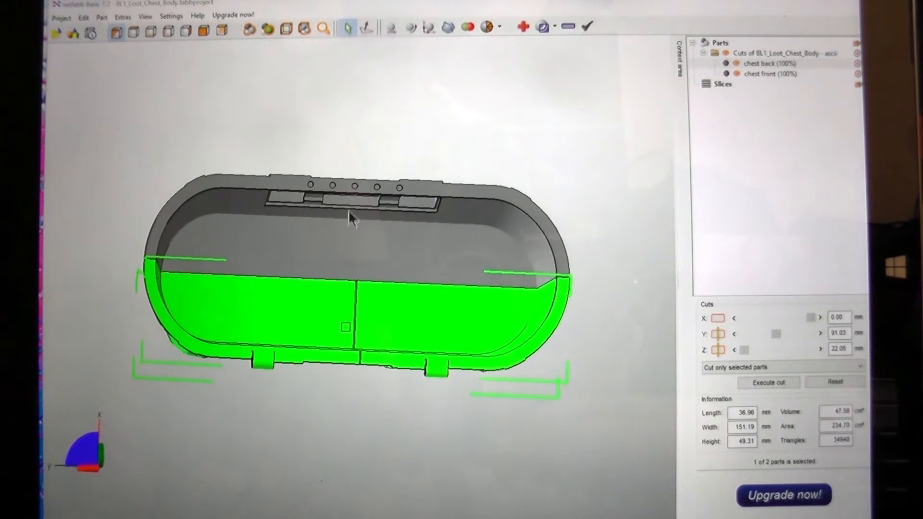
mouse_move(385, 346)
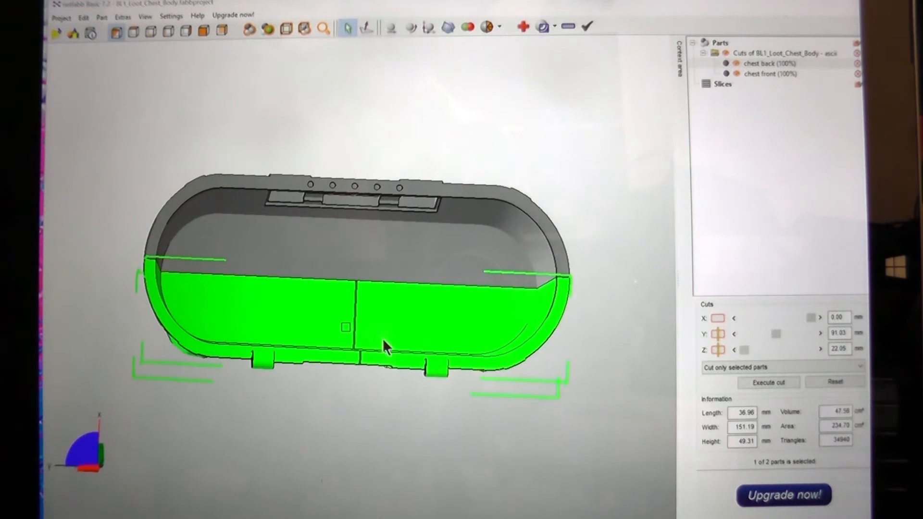
mouse_move(826, 395)
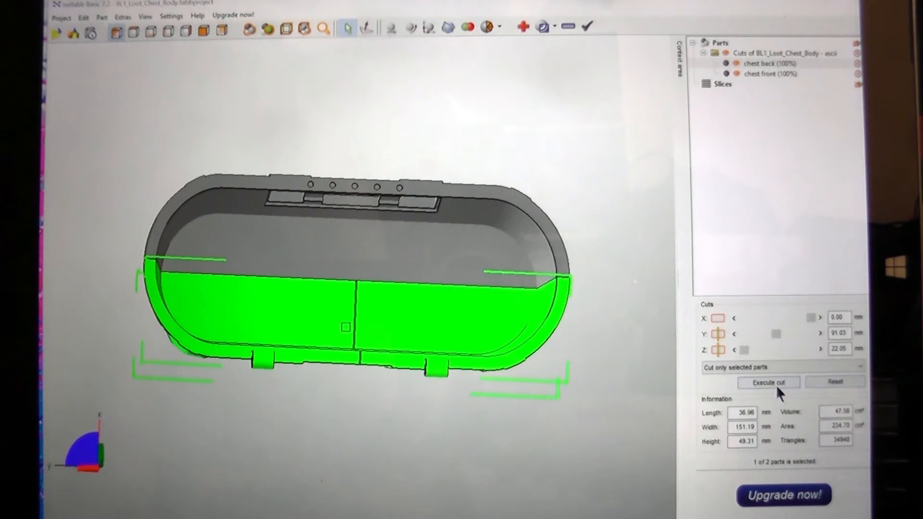
Cut only the chest back along the Y axis, leaving chest front whole
left_click(768, 381)
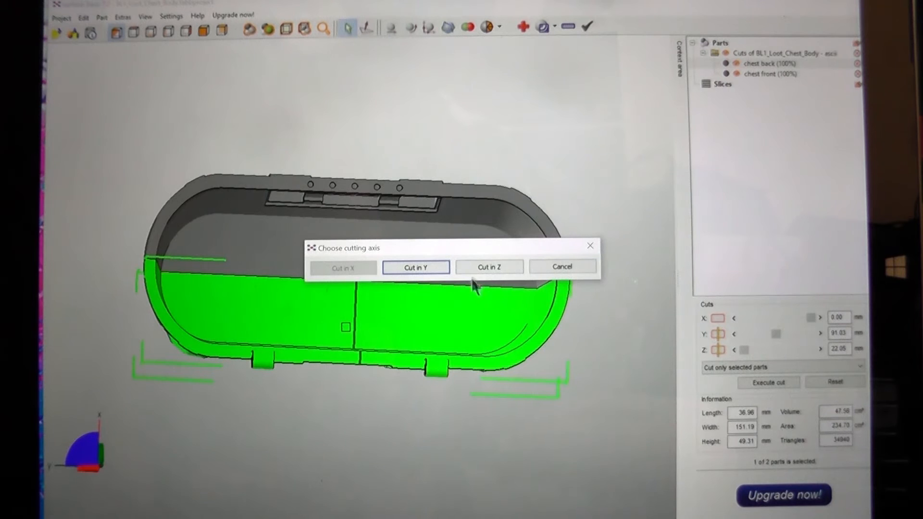
mouse_move(463, 268)
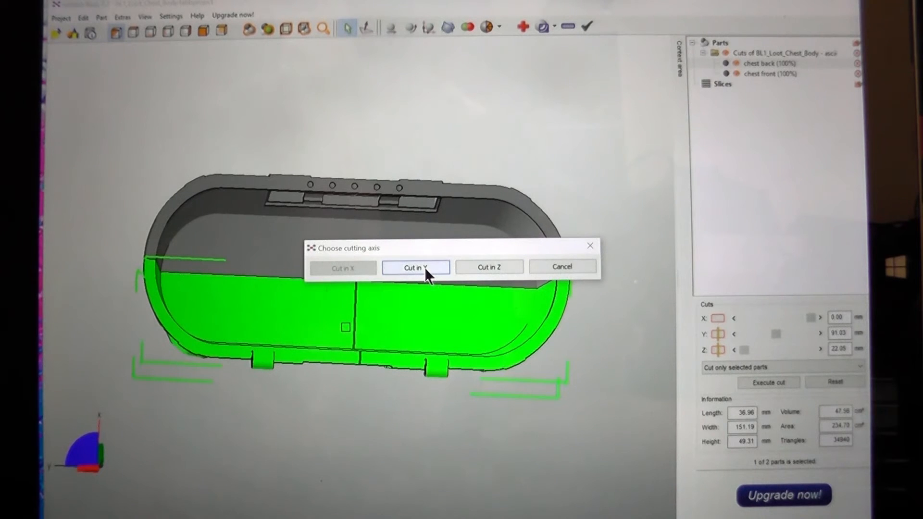
mouse_move(416, 270)
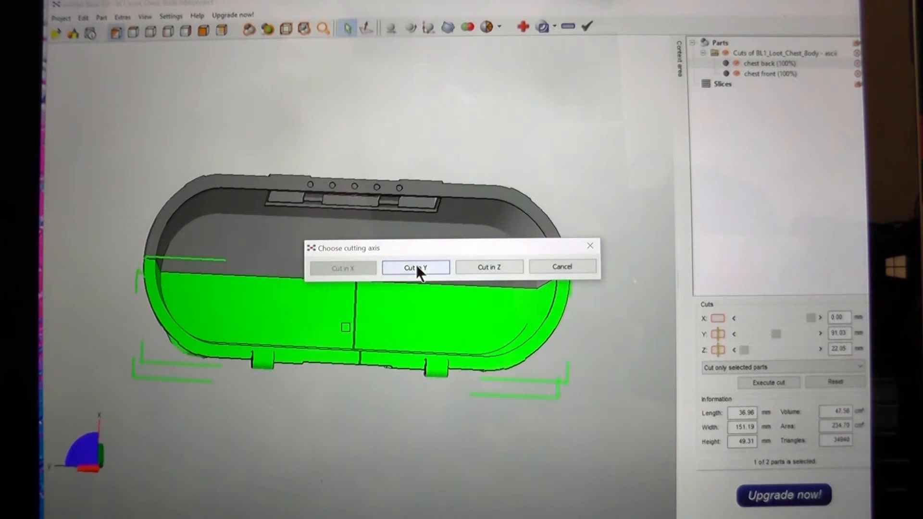
left_click(415, 267)
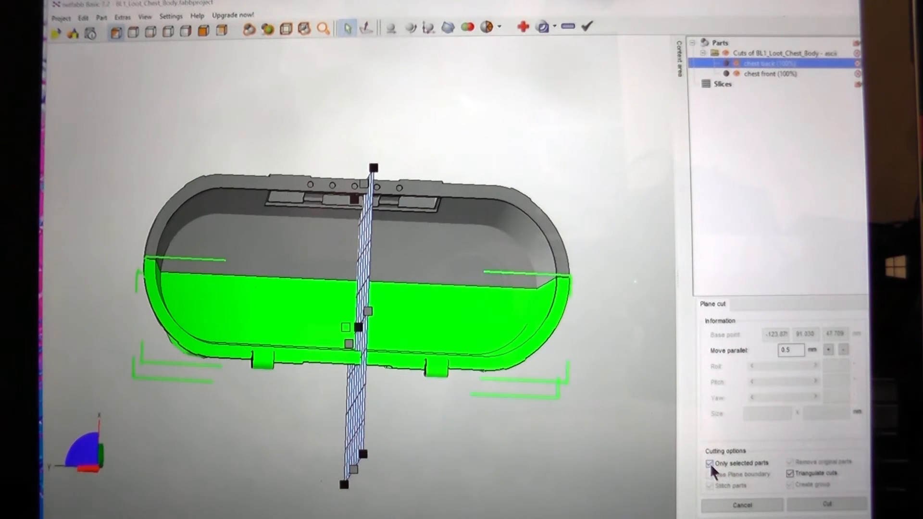
left_click(710, 474)
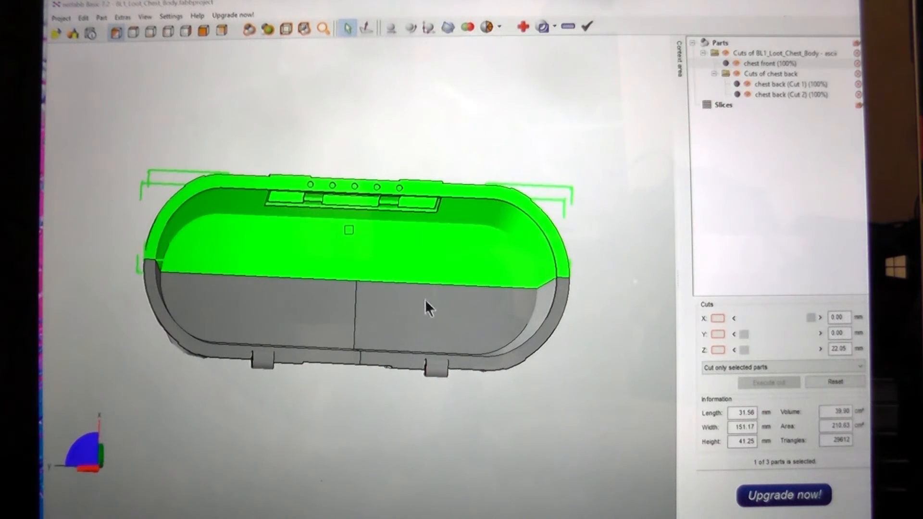
Rename chest back (Cut 1) to 'chest back right'
left_click(792, 96)
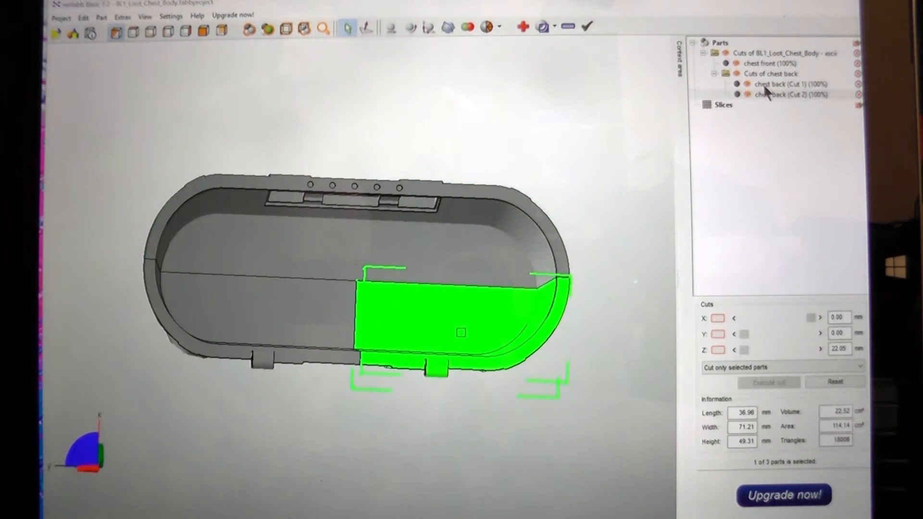
right_click(783, 84)
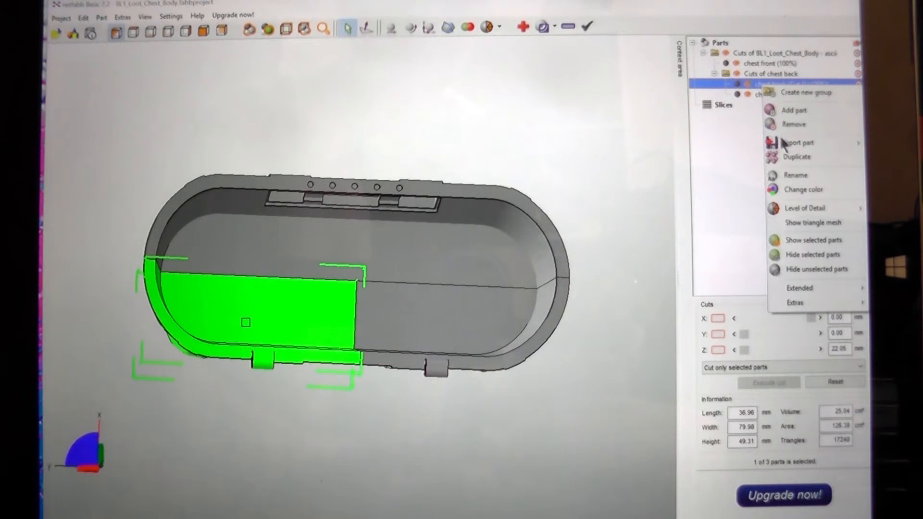
mouse_move(795, 175)
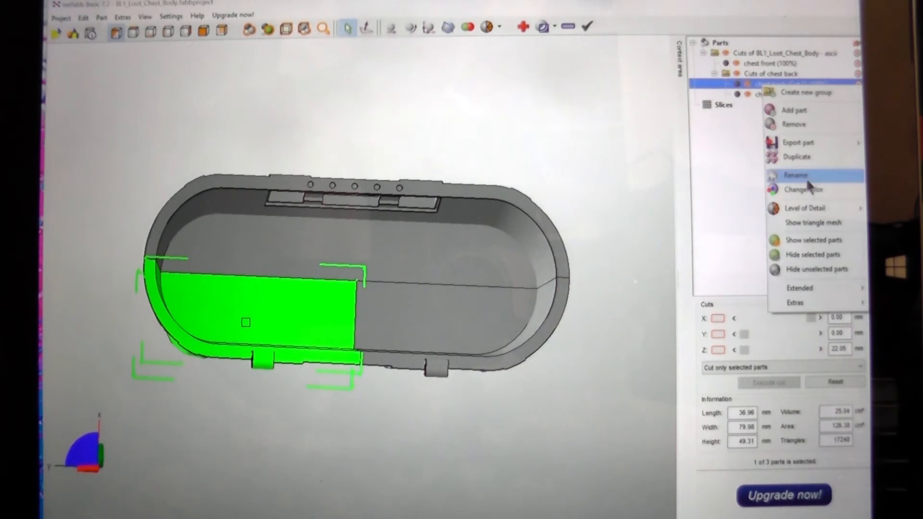
left_click(796, 175)
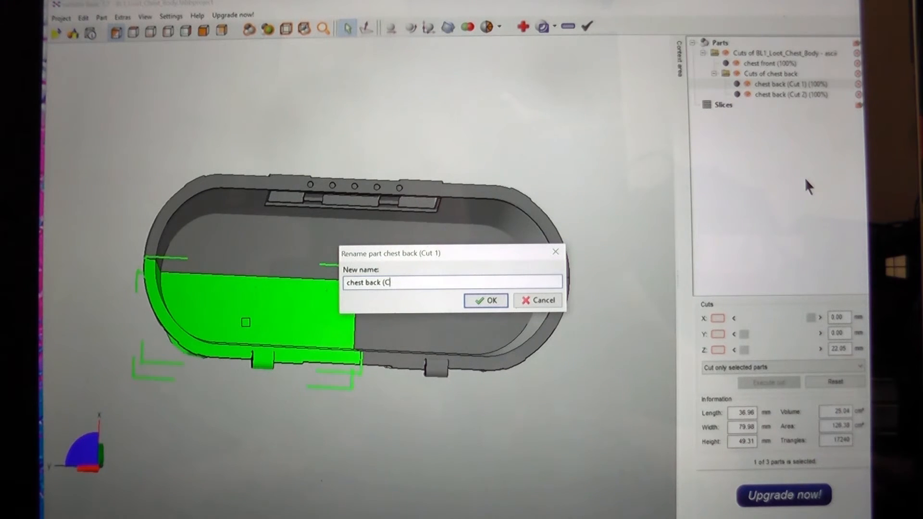
key("Backspace")
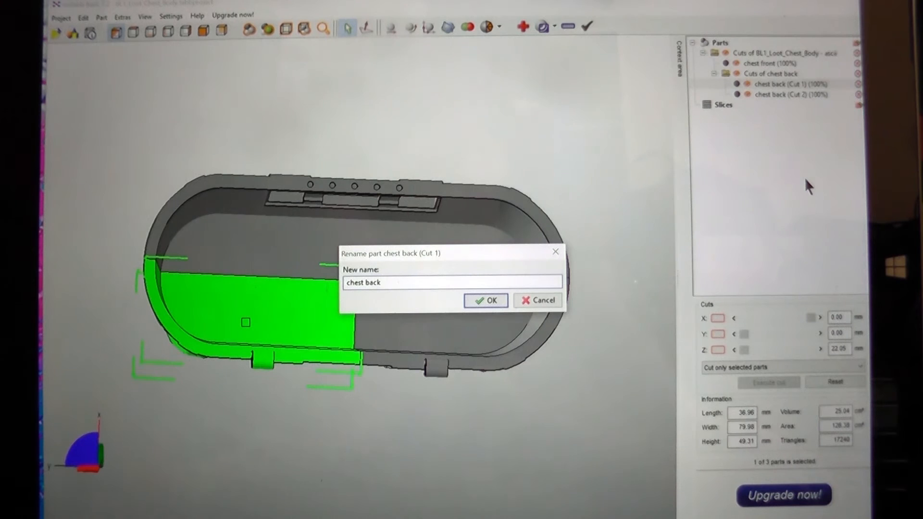
type("right")
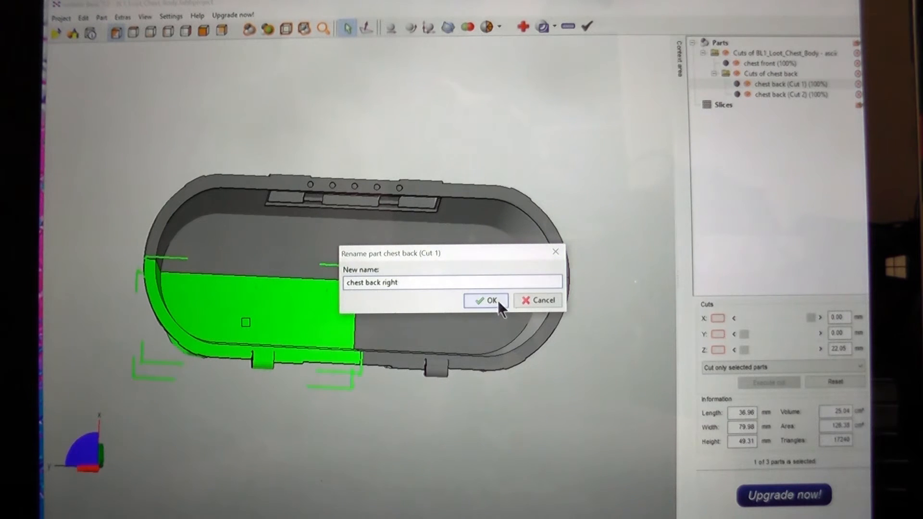
left_click(485, 301)
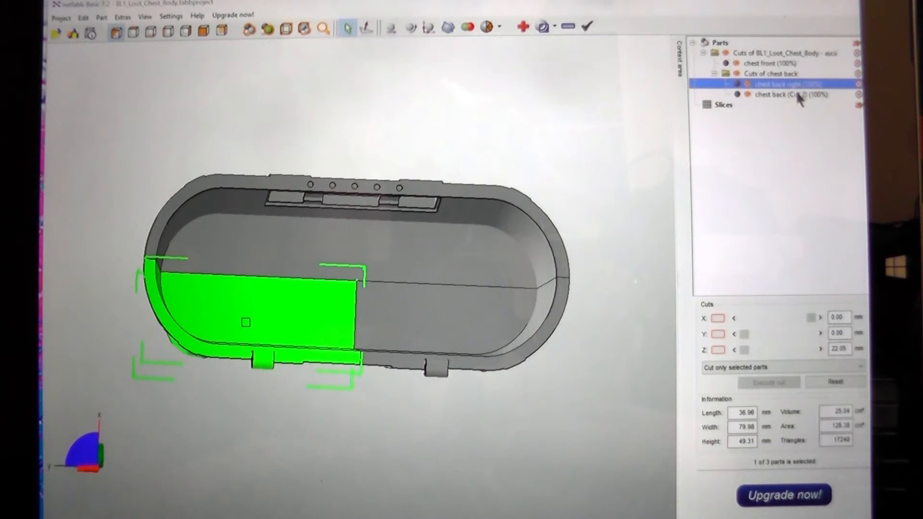
Rename chest back (Cut 2) to 'chest back left'
left_click(788, 95)
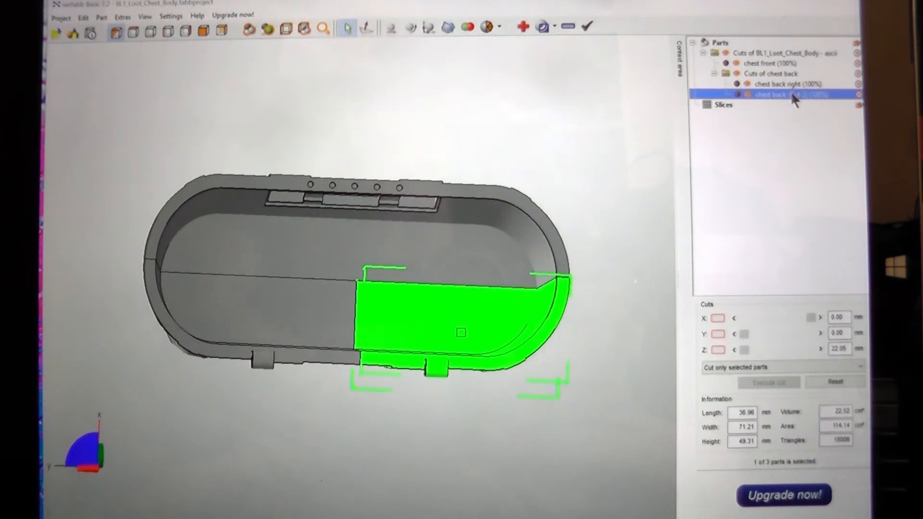
right_click(779, 96)
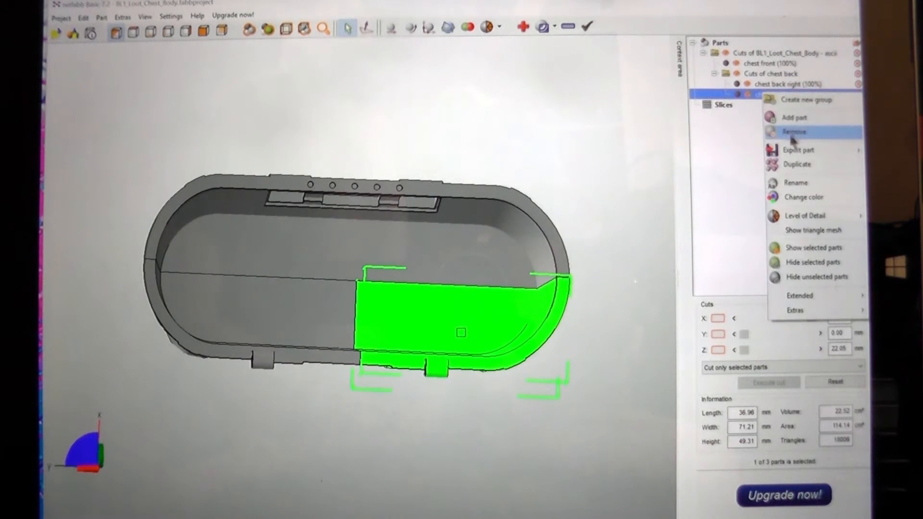
left_click(794, 132)
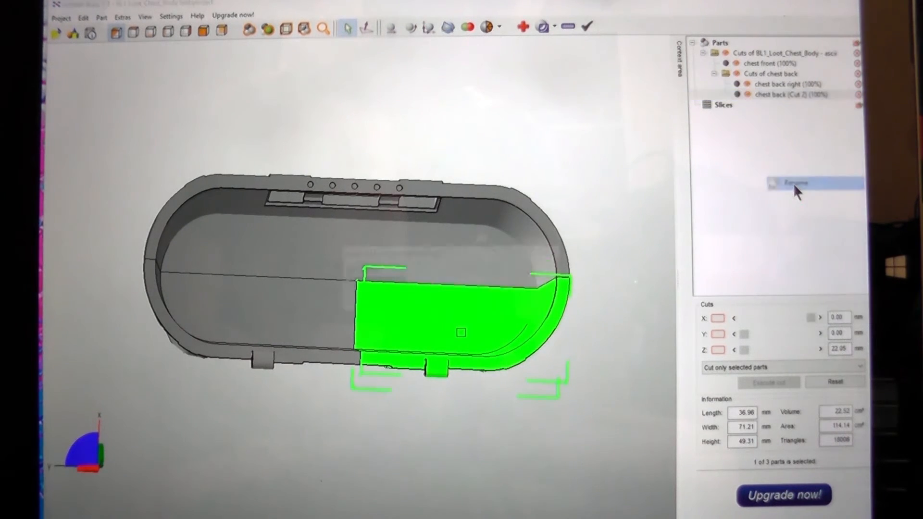
left_click(795, 182)
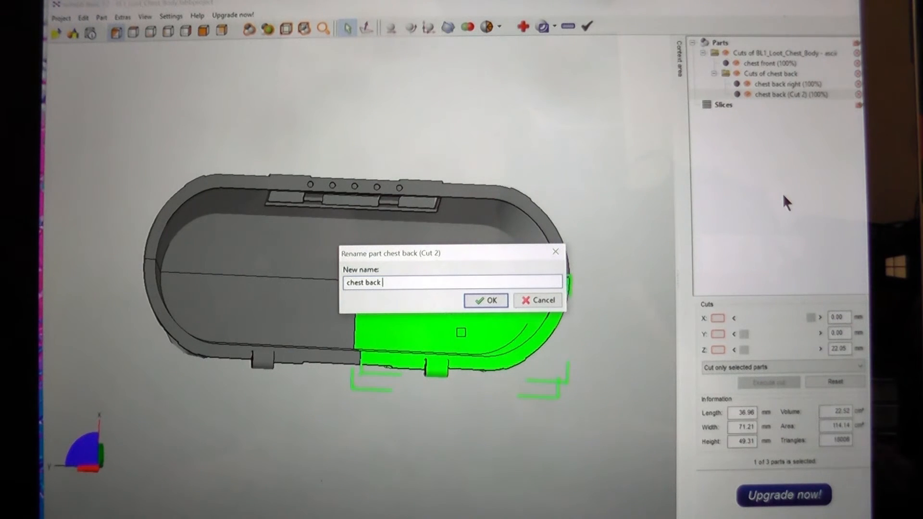
type("left")
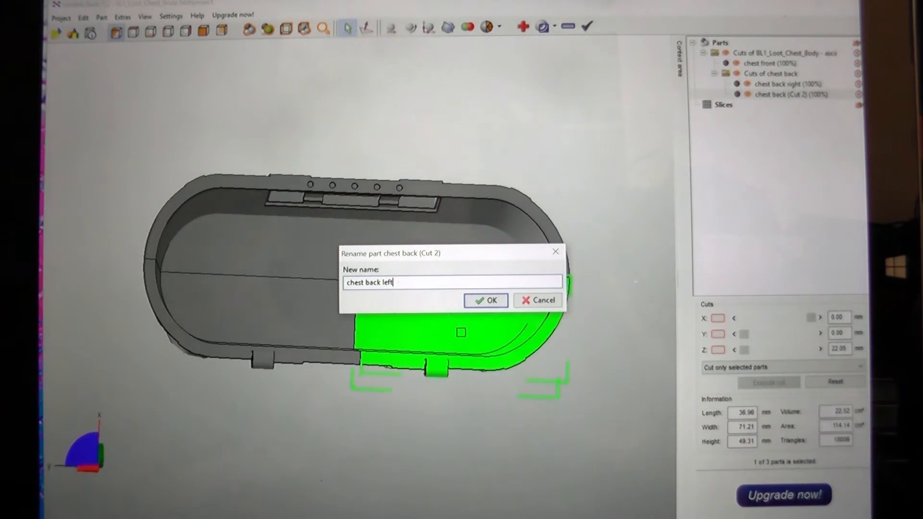
left_click(484, 300)
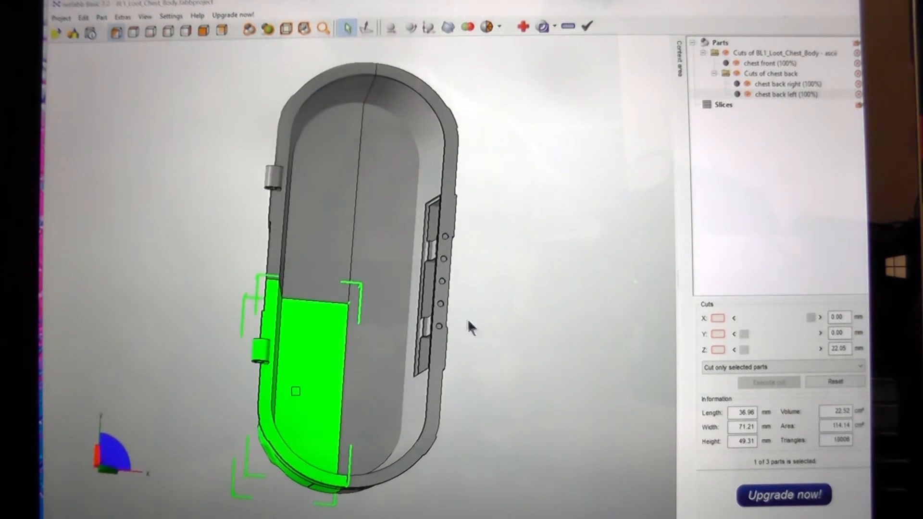
Export chest back left as an STL into the cut into pieces folder
right_click(295, 344)
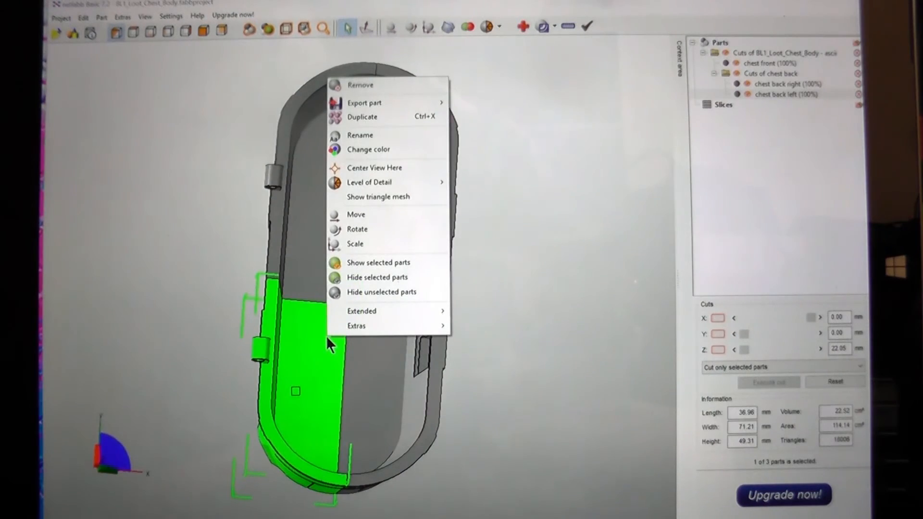
mouse_move(377, 96)
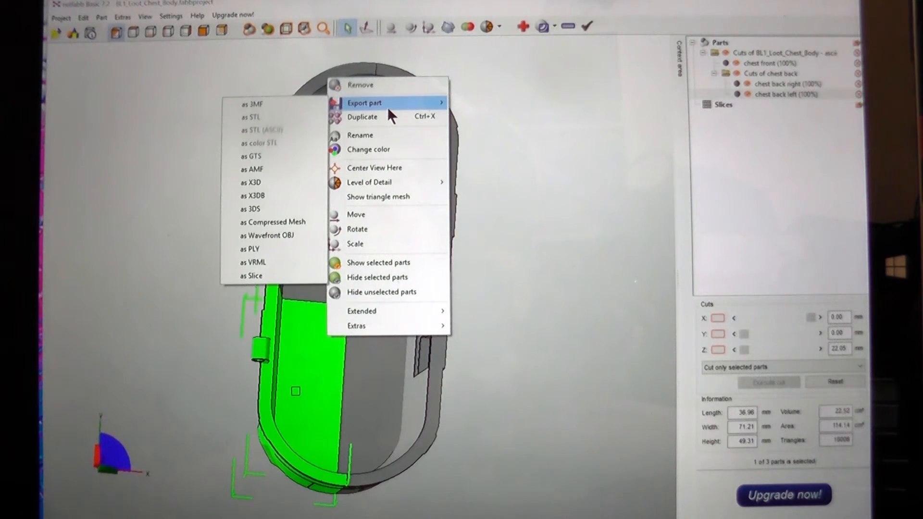
mouse_move(252, 117)
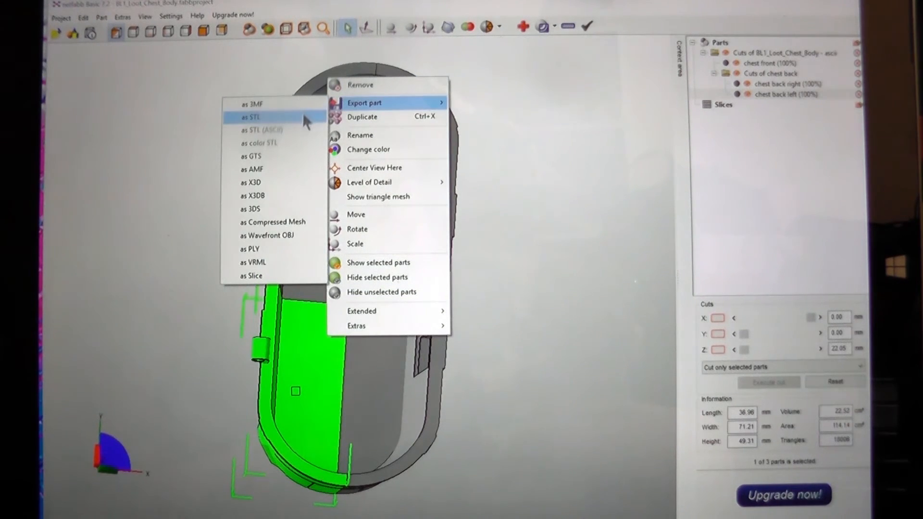
left_click(252, 116)
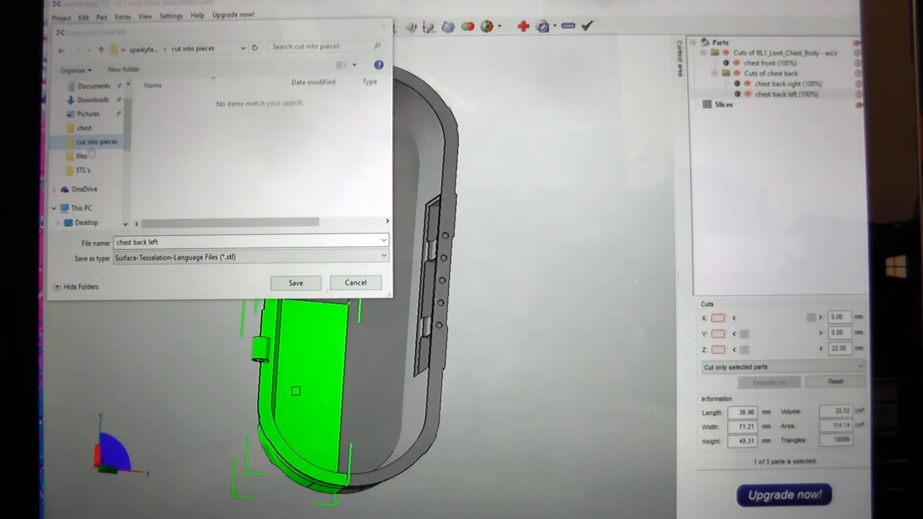
left_click(295, 282)
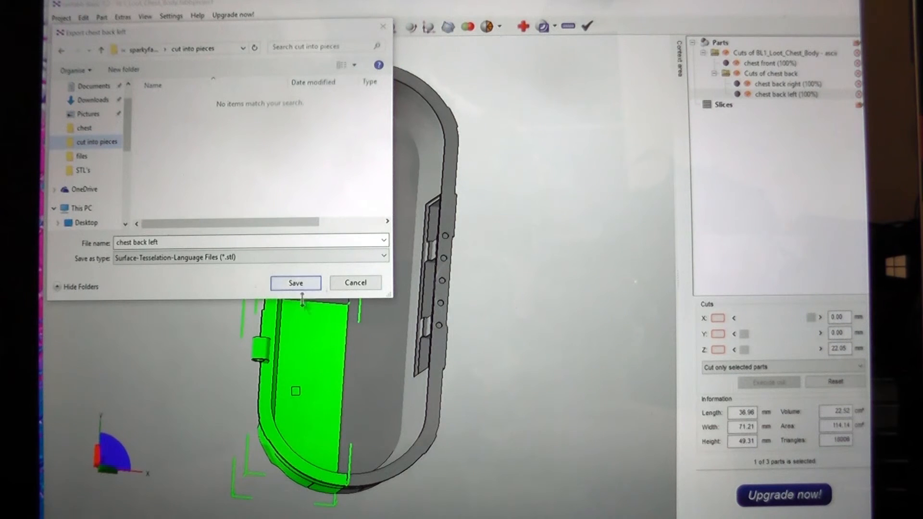
mouse_move(229, 274)
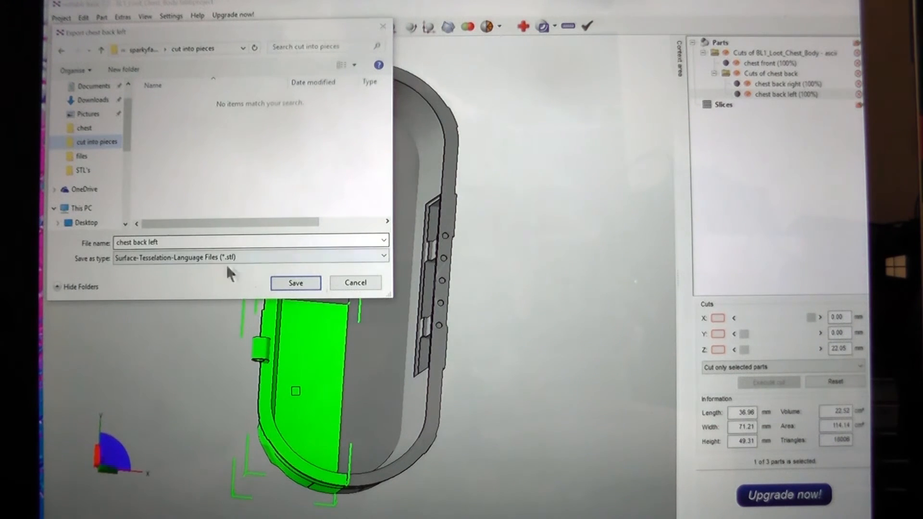
left_click(295, 283)
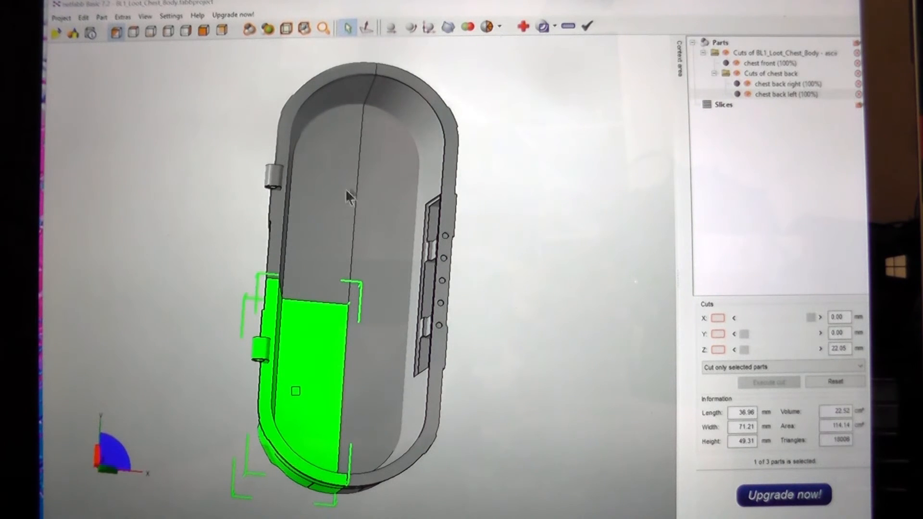
mouse_move(280, 397)
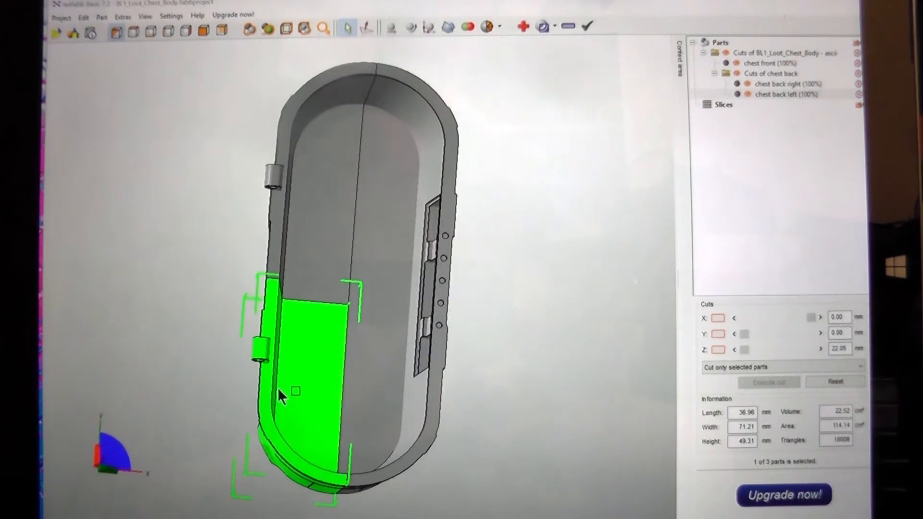
Remove the exported chest back left piece from the project and confirm the deletion
right_click(280, 396)
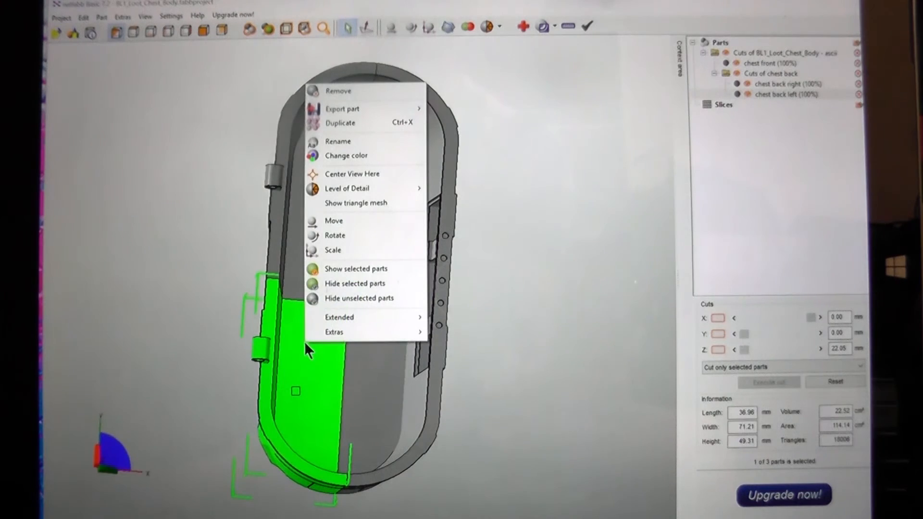
mouse_move(371, 318)
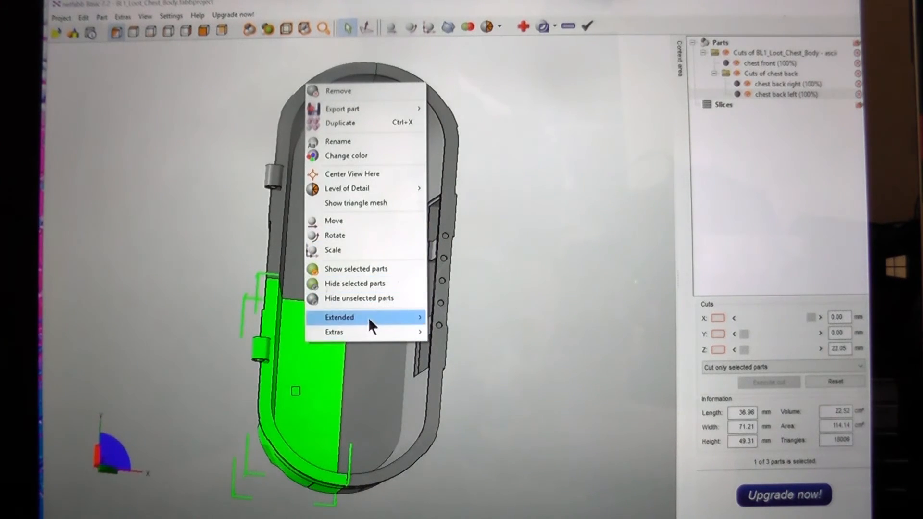
left_click(338, 91)
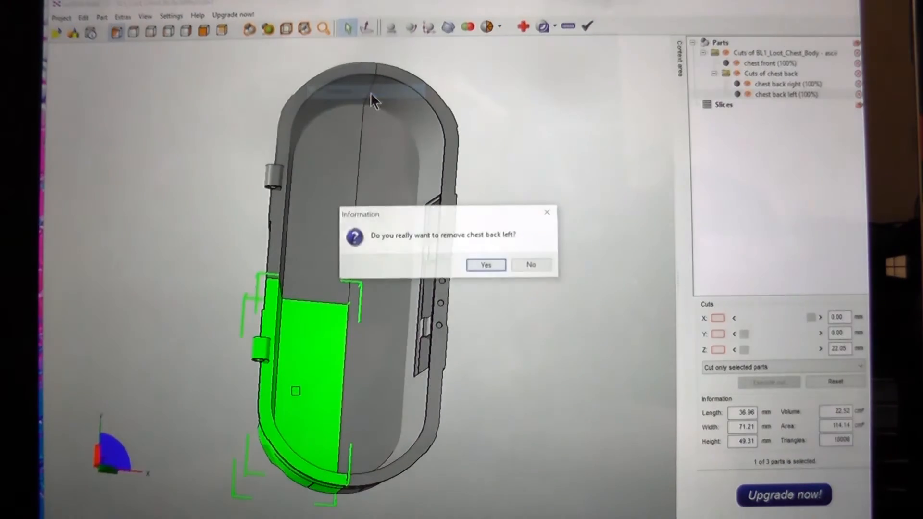
left_click(484, 264)
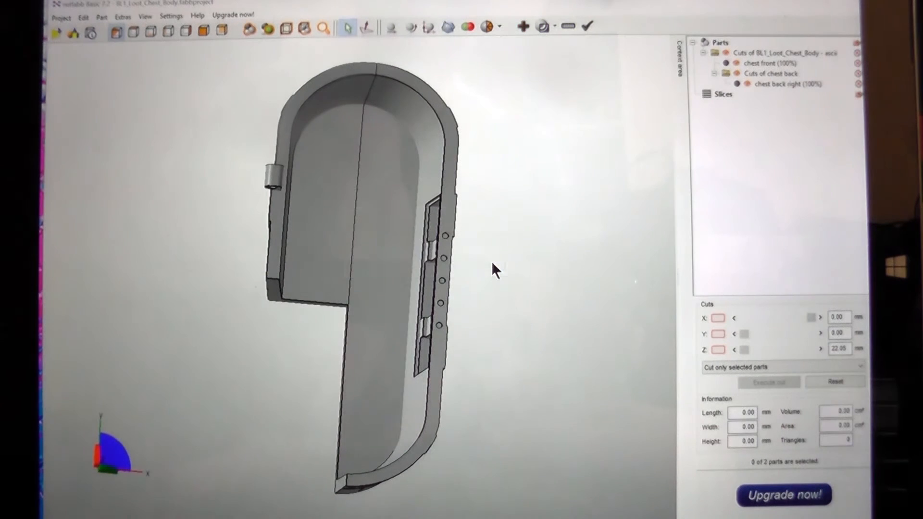
mouse_move(517, 259)
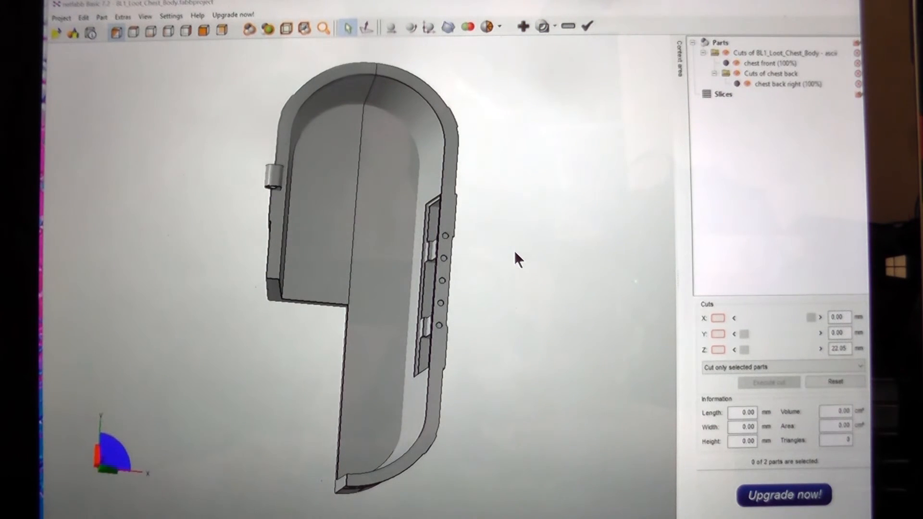
mouse_move(346, 191)
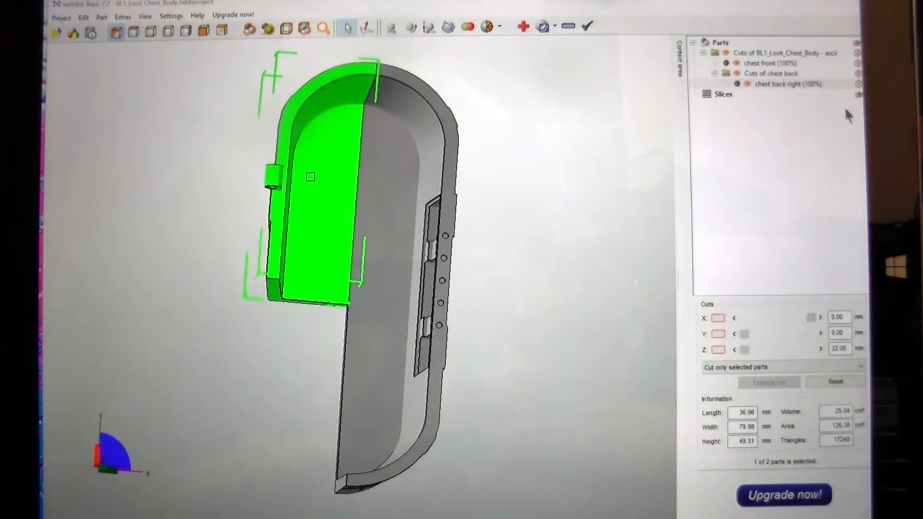
Remove the chest back right piece and confirm, leaving only chest front in the project
right_click(310, 177)
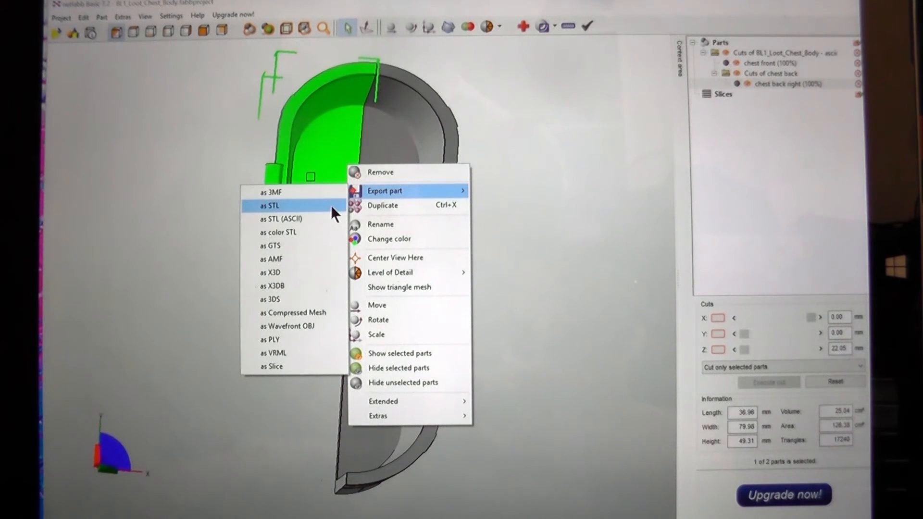
left_click(270, 205)
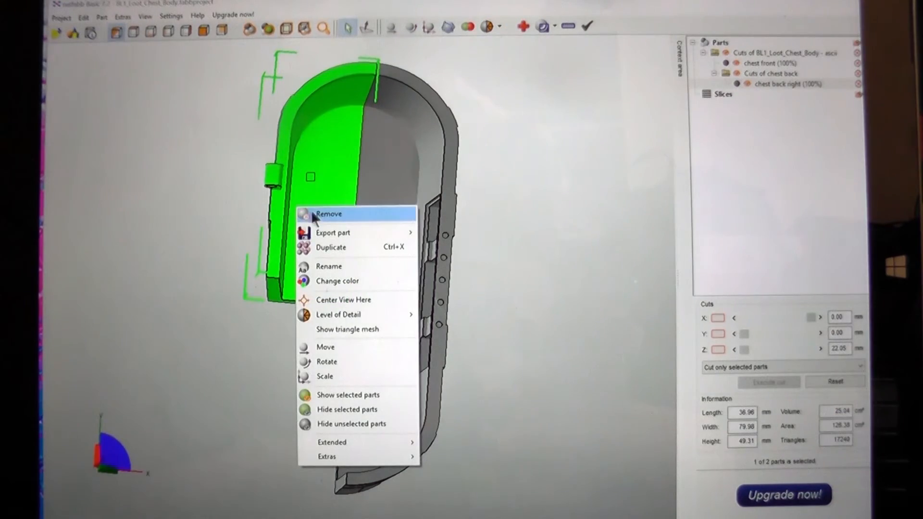
left_click(328, 213)
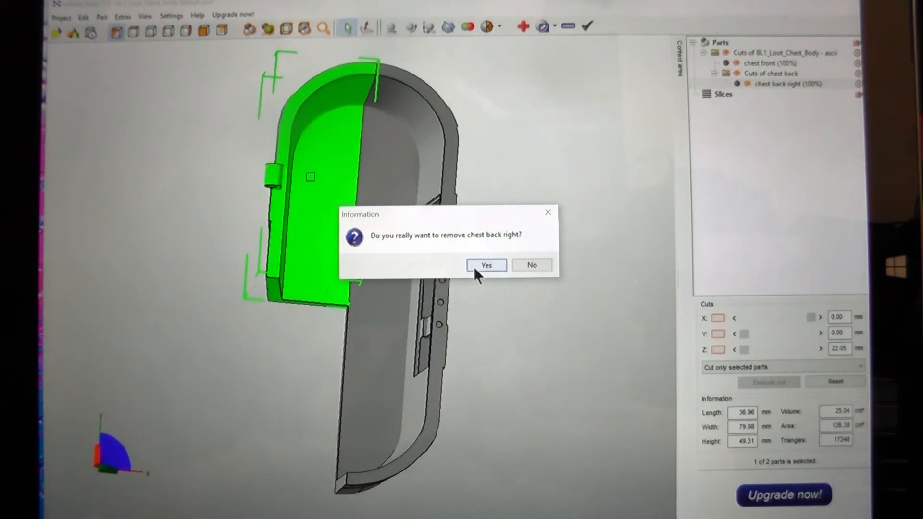
left_click(485, 265)
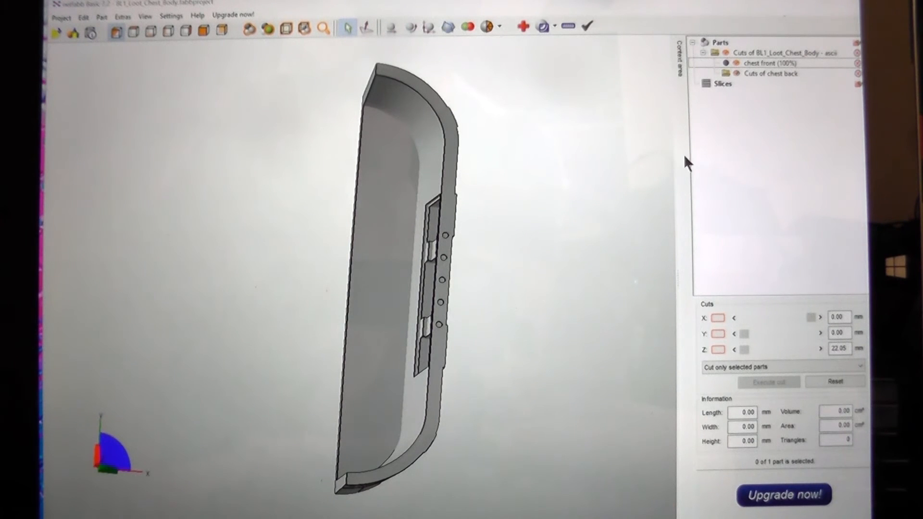
Export the chest front piece as an STL file into the cut into pieces folder
left_click(759, 63)
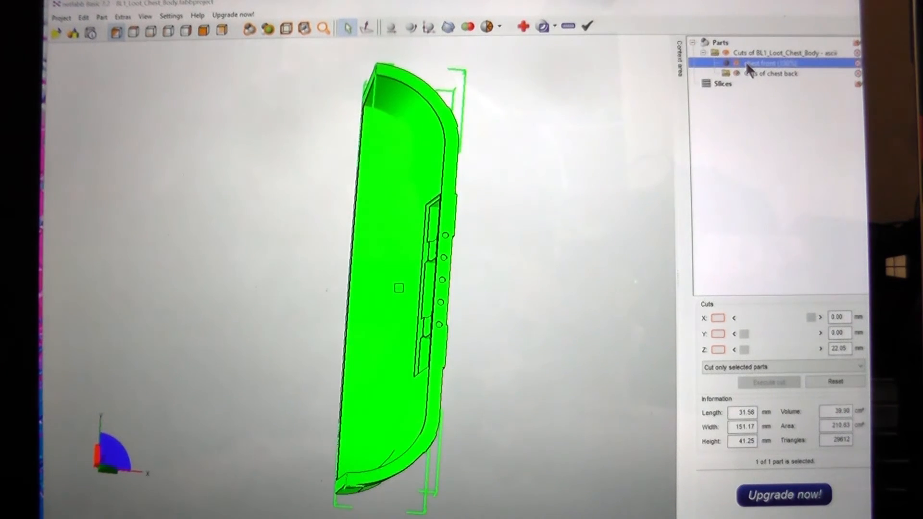
right_click(765, 64)
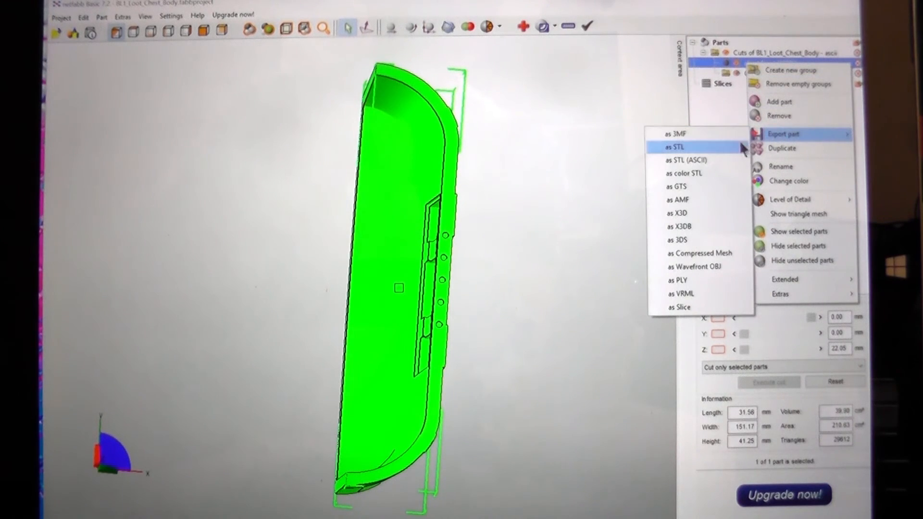
left_click(676, 147)
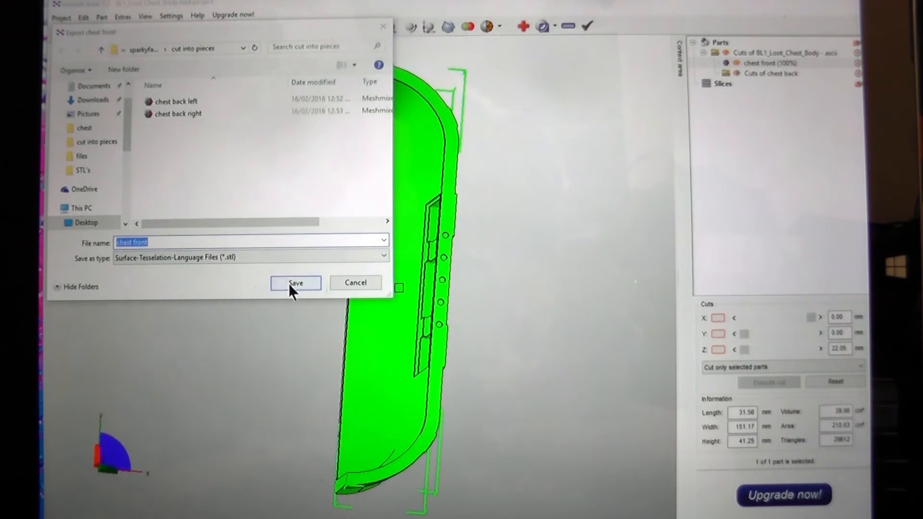
left_click(295, 283)
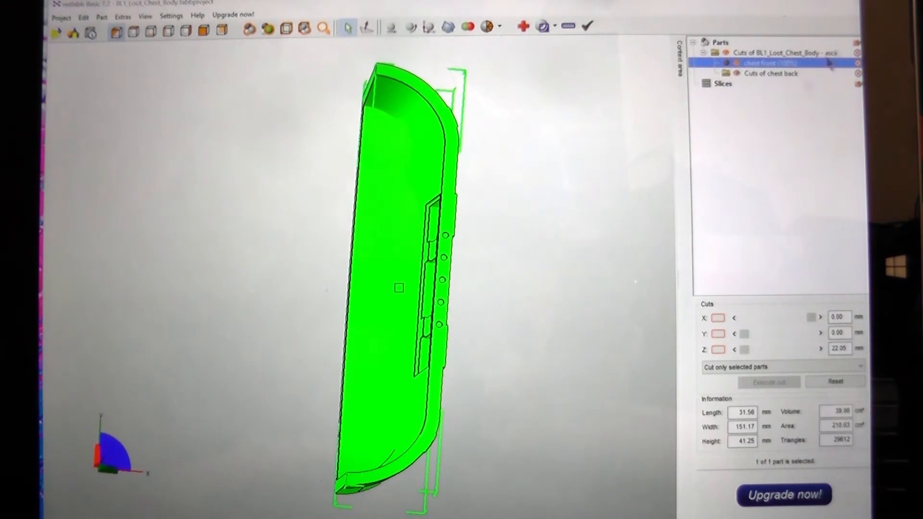
mouse_move(326, 216)
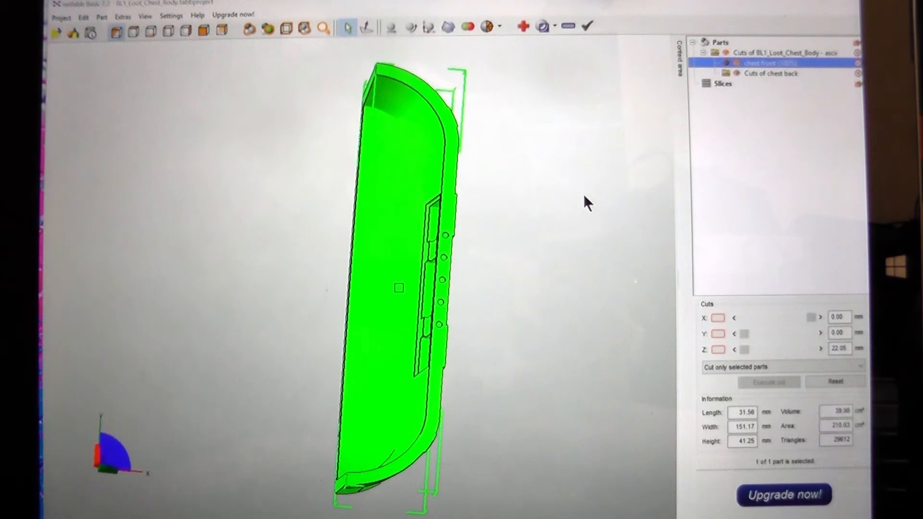
mouse_move(540, 175)
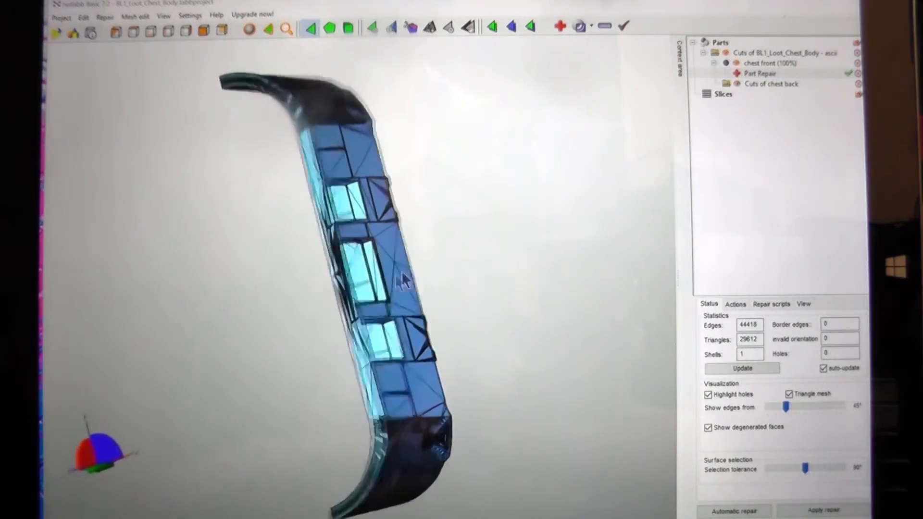
Apply the part repair to chest front and remove the old part
right_click(760, 73)
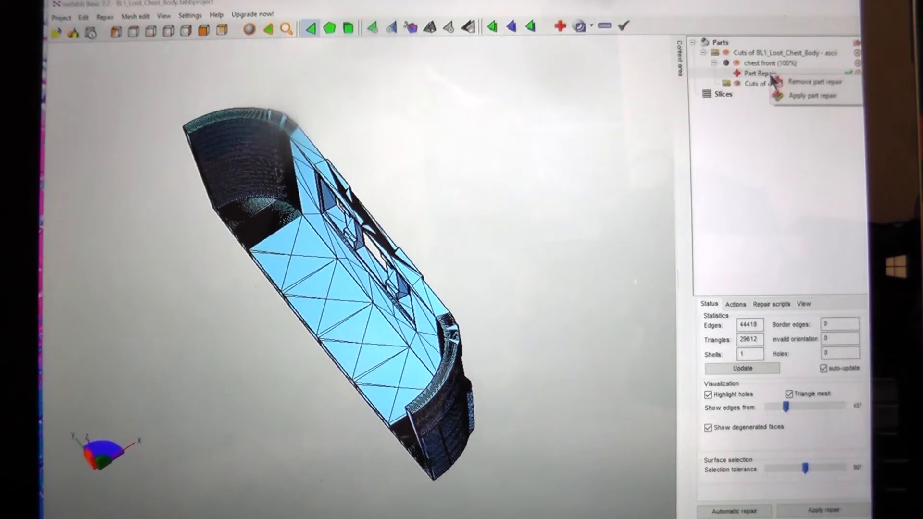
left_click(814, 95)
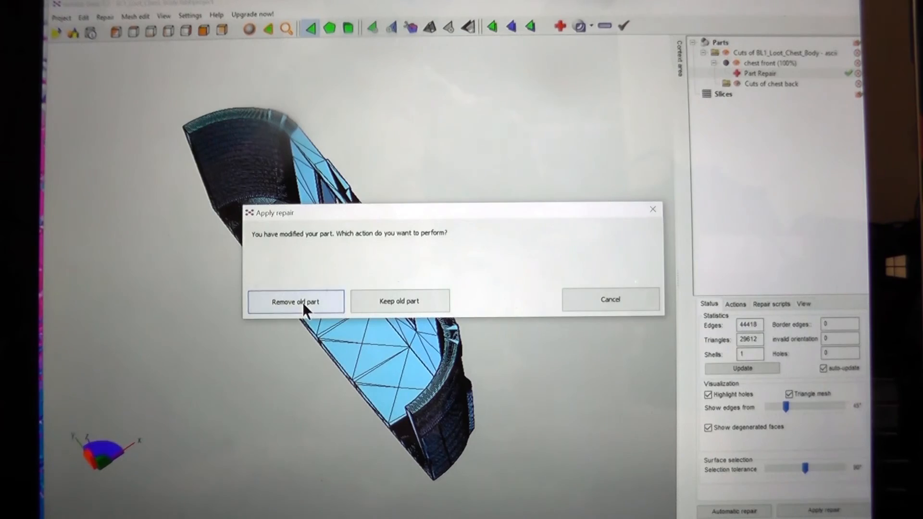
left_click(296, 301)
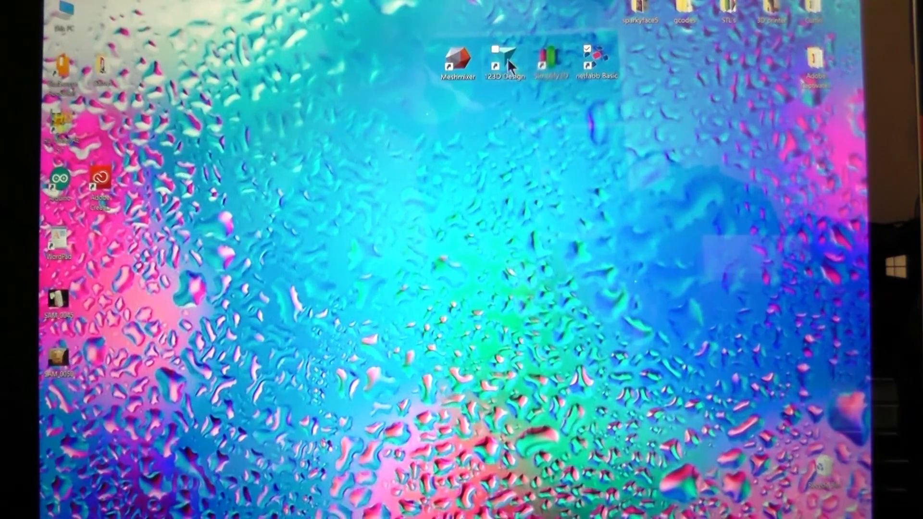
mouse_move(536, 50)
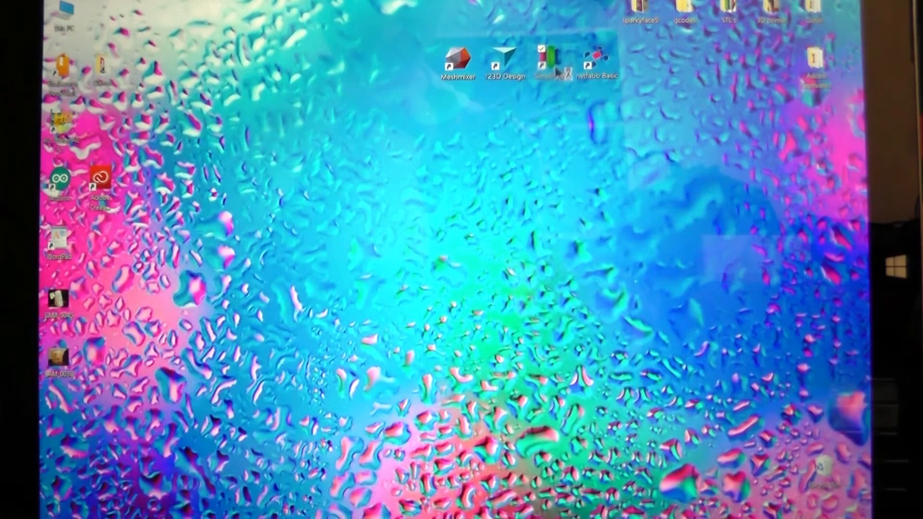
Launch Simplify3D from its desktop shortcut to an empty build plate
double_click(550, 62)
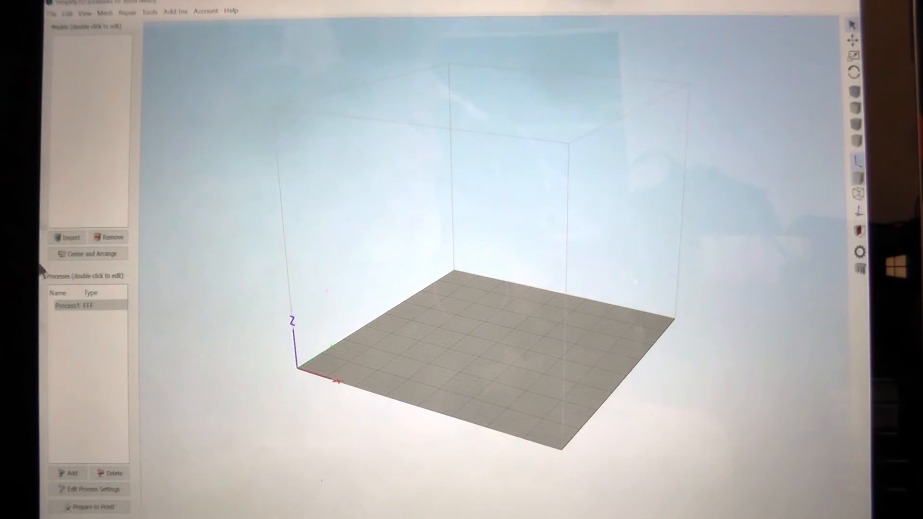
Import the chest front STL onto the Simplify3D build plate
left_click(67, 238)
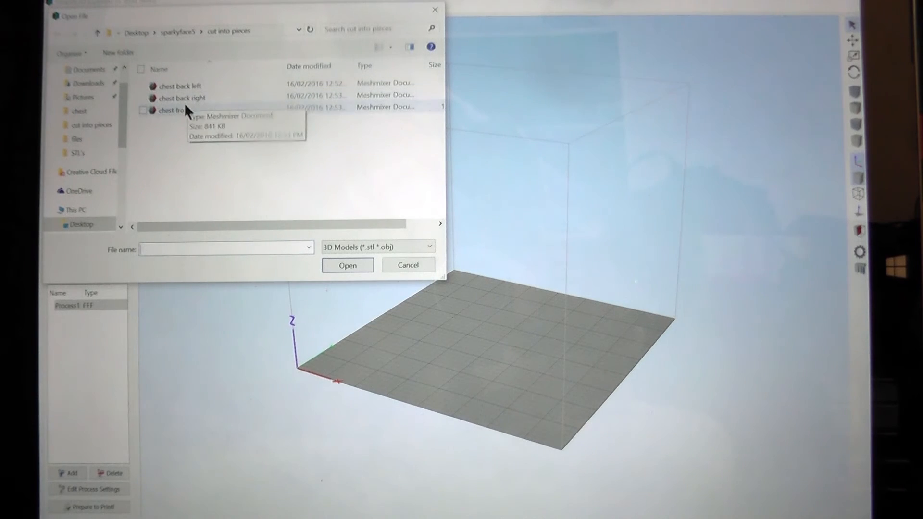
left_click(347, 265)
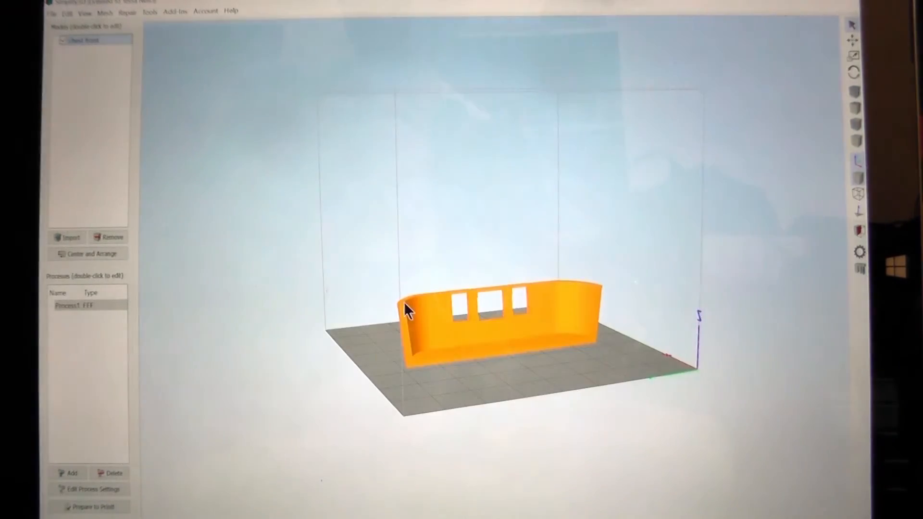
Import the chest back right and chest back left STL files alongside chest front
left_click(66, 237)
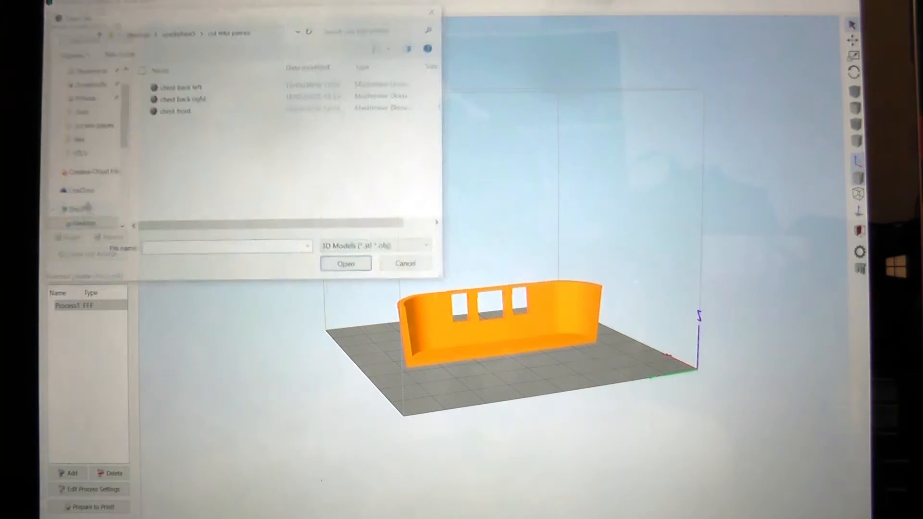
left_click(183, 98)
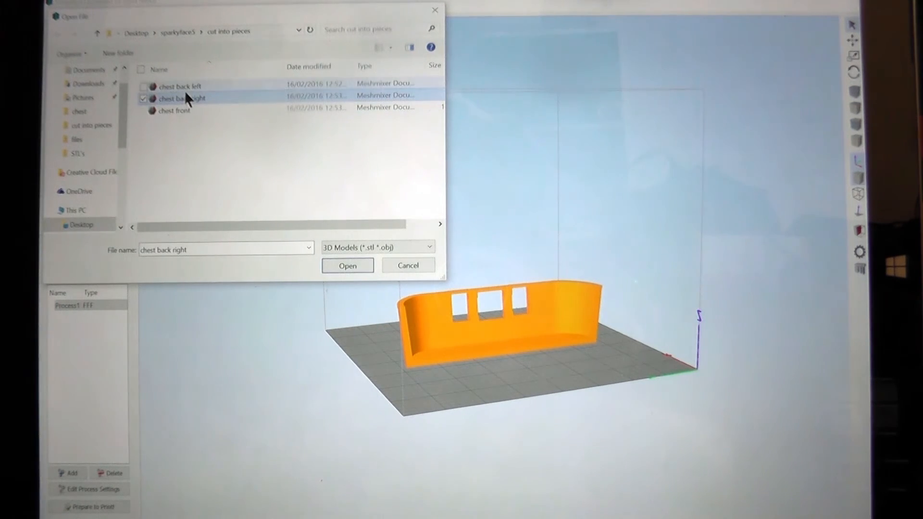
left_click(178, 86)
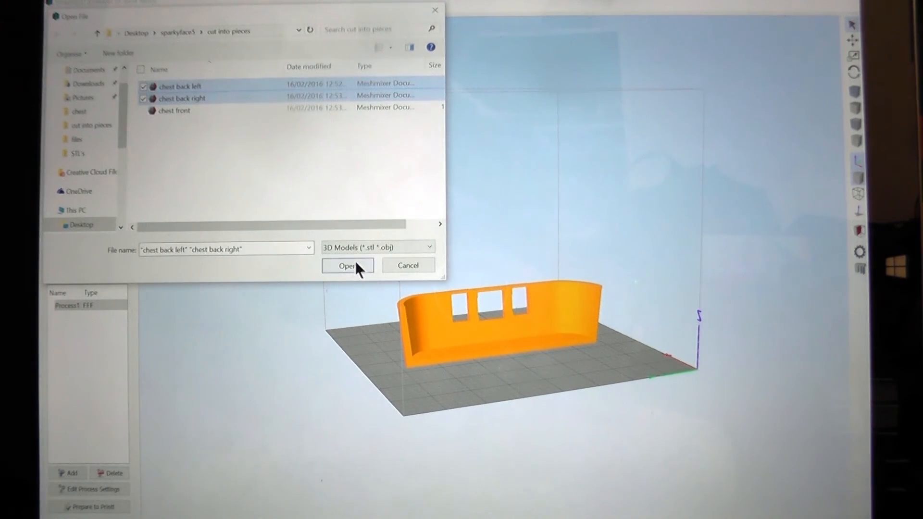
left_click(347, 265)
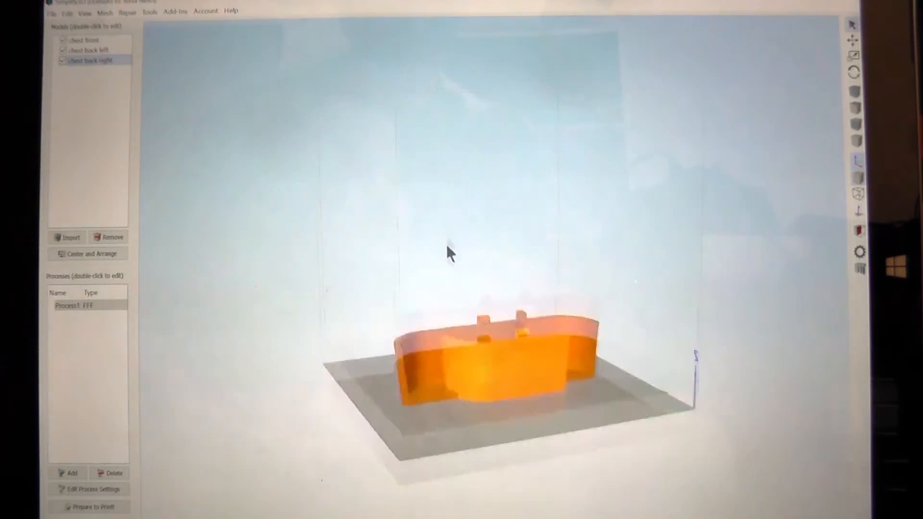